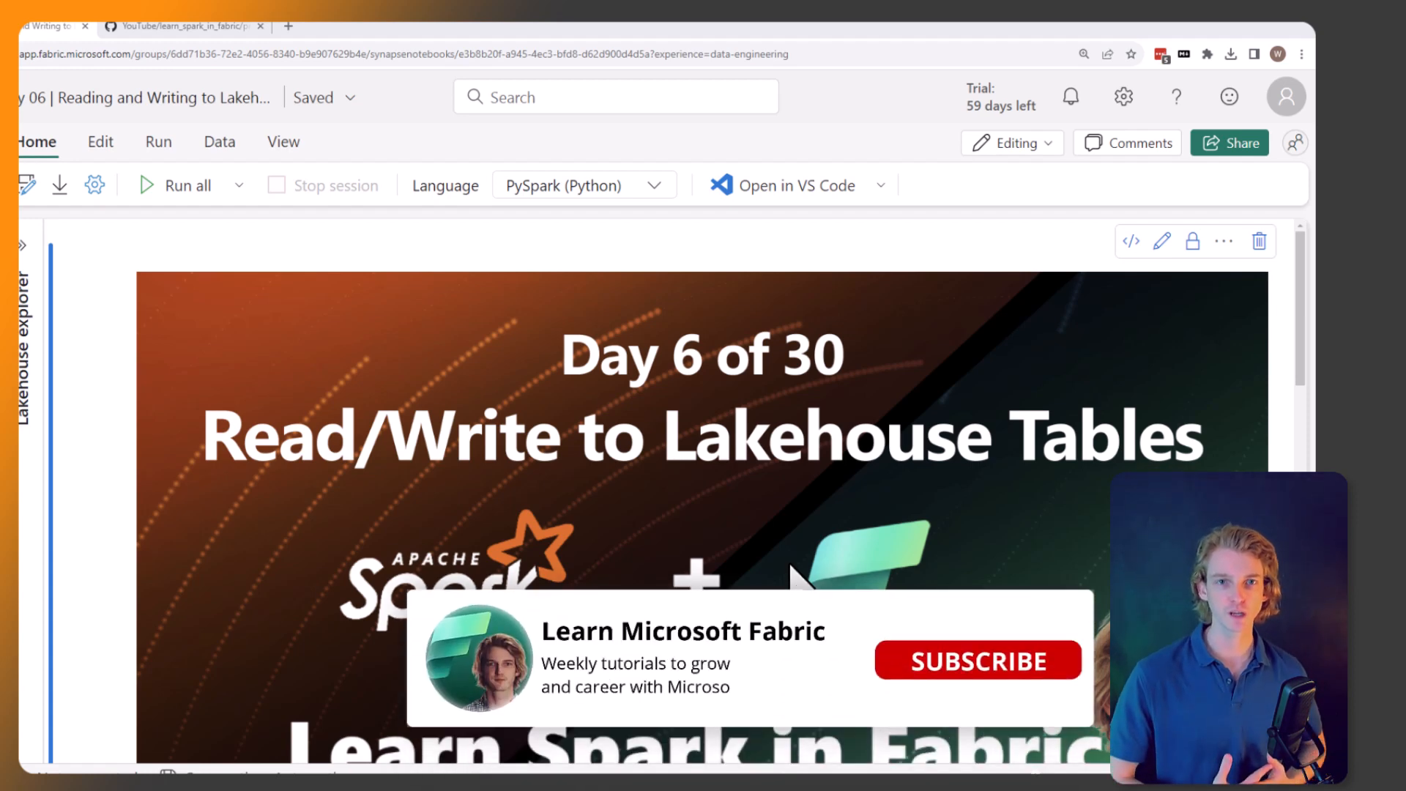
# Step: Scroll past the banner to the cell reading property-sales.json into a DataFrame
pyautogui.click(976, 660)
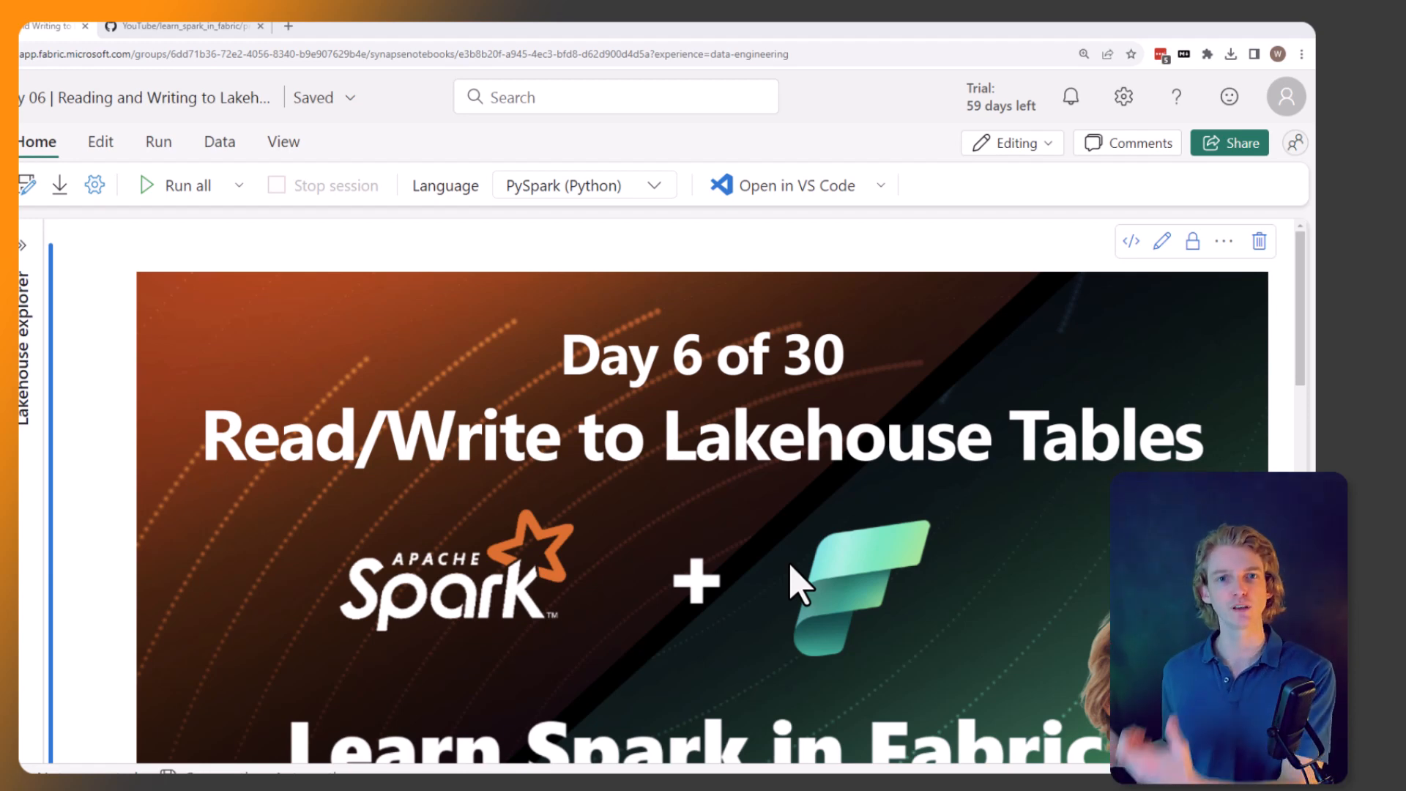
pyautogui.scroll(-3)
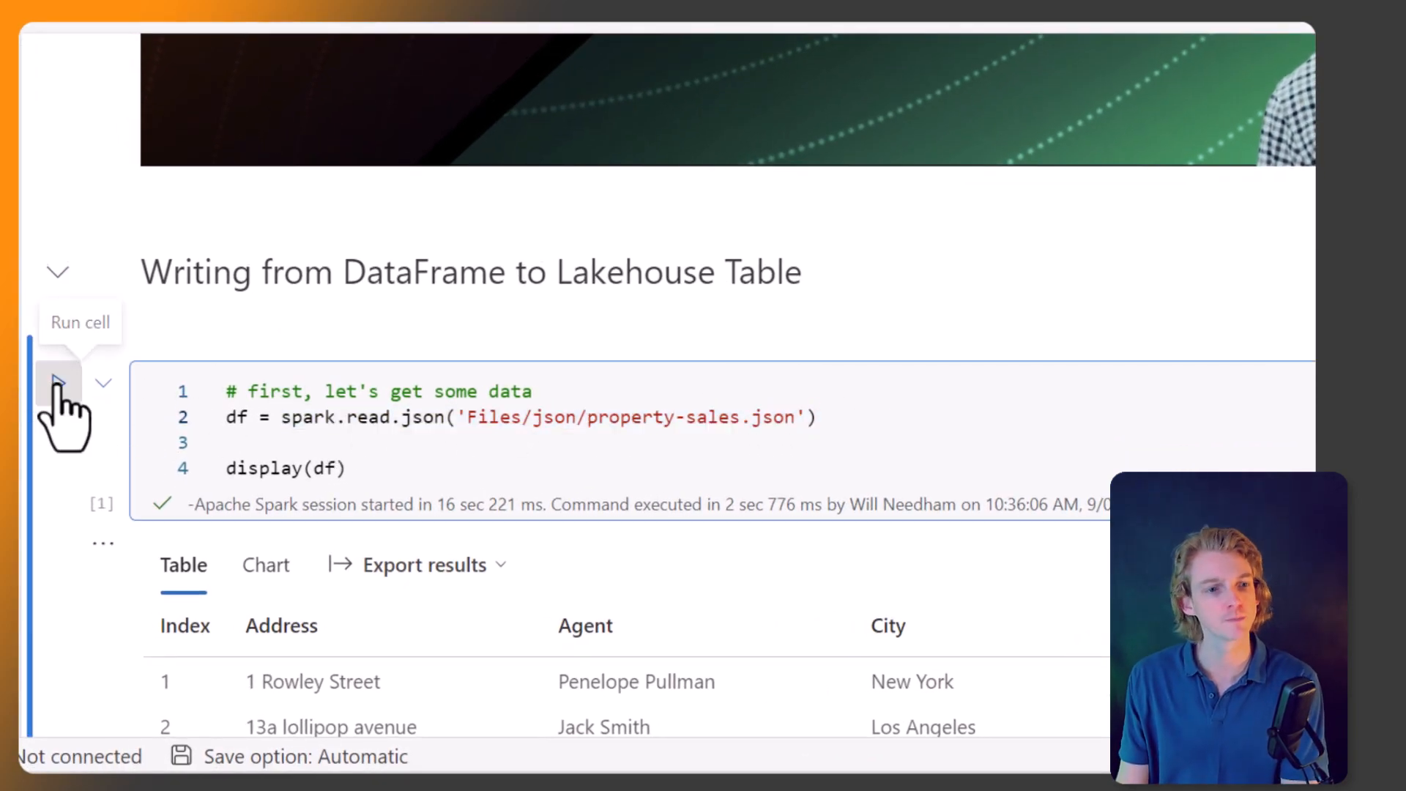
# Step: Run the loading cell to show three sales records, then select the schema inspection cell
pyautogui.click(56, 382)
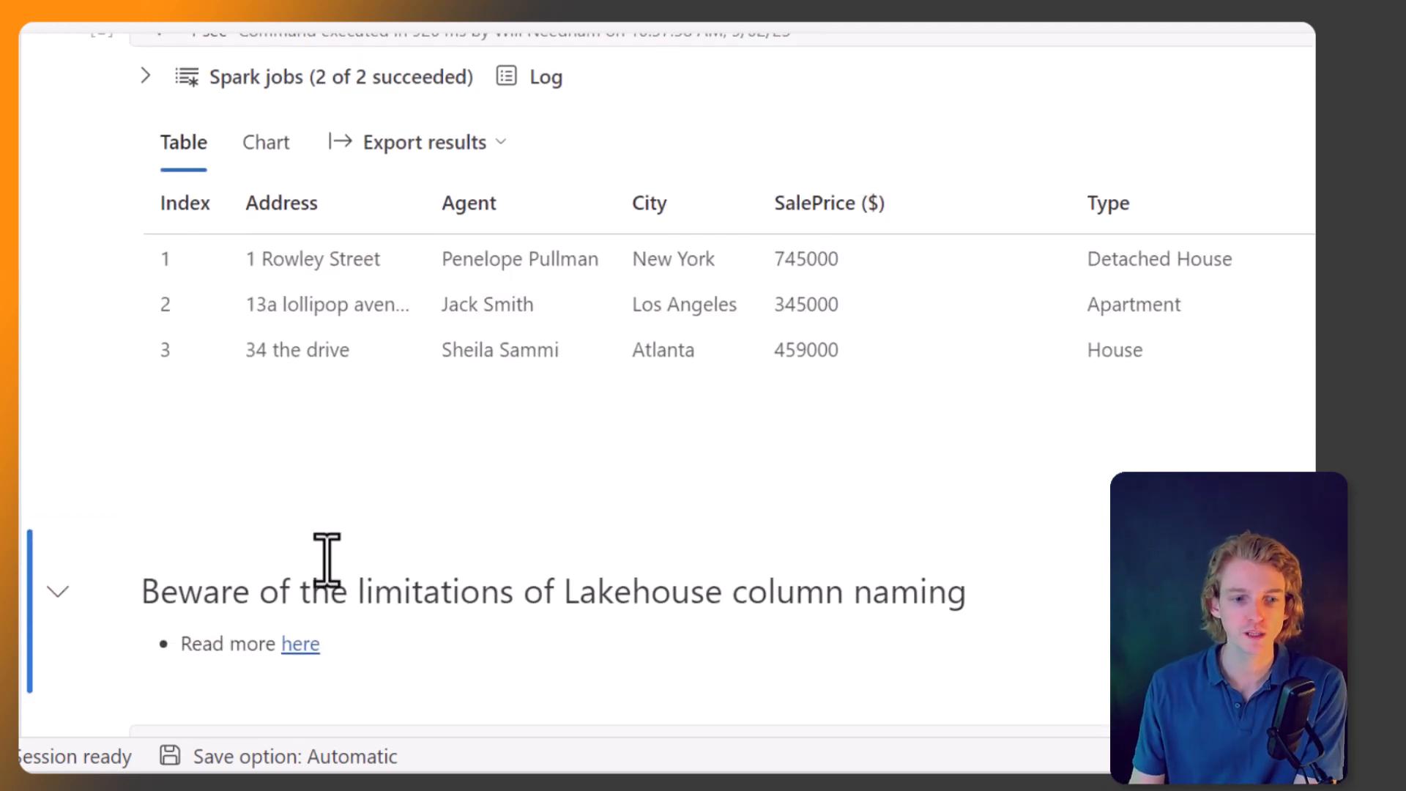
pyautogui.scroll(-3)
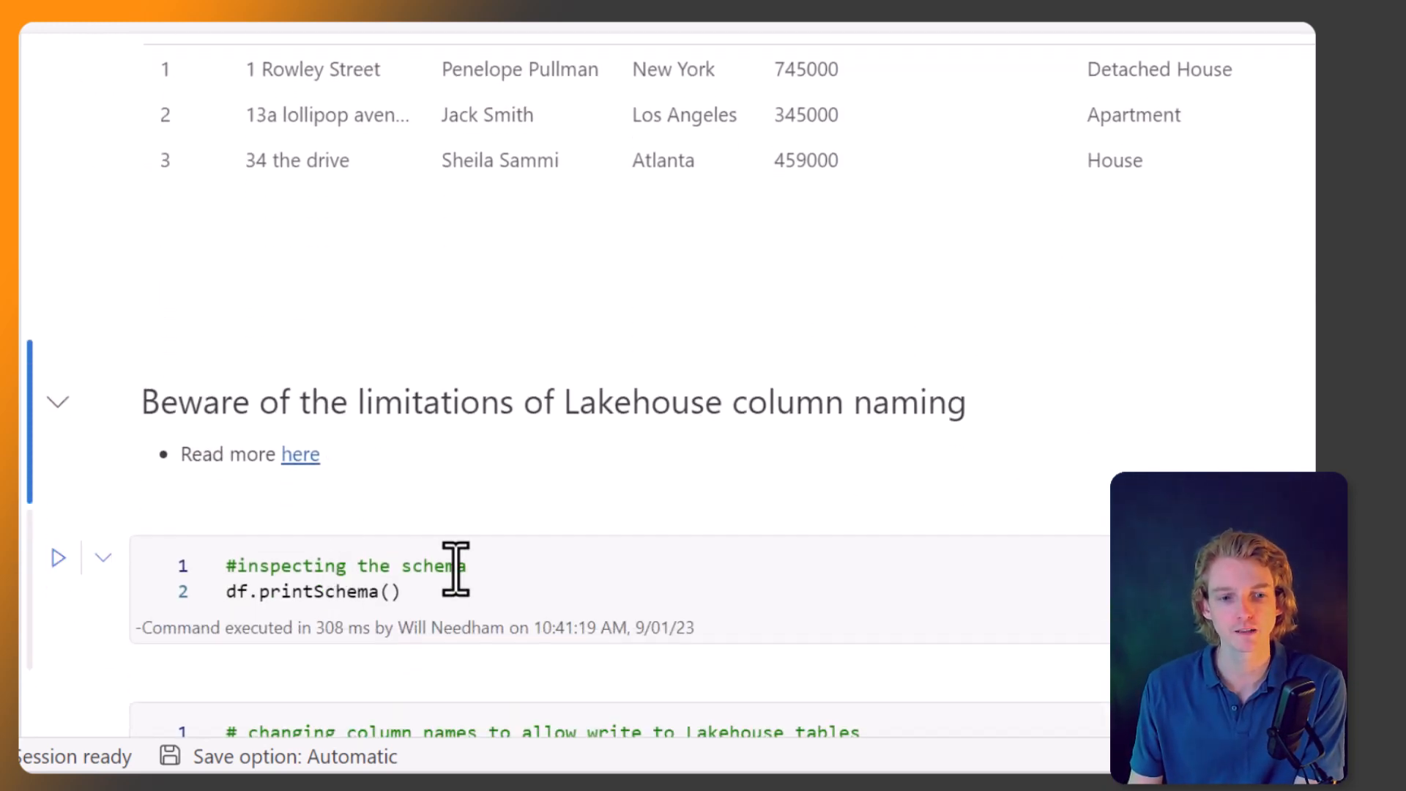
pyautogui.click(57, 556)
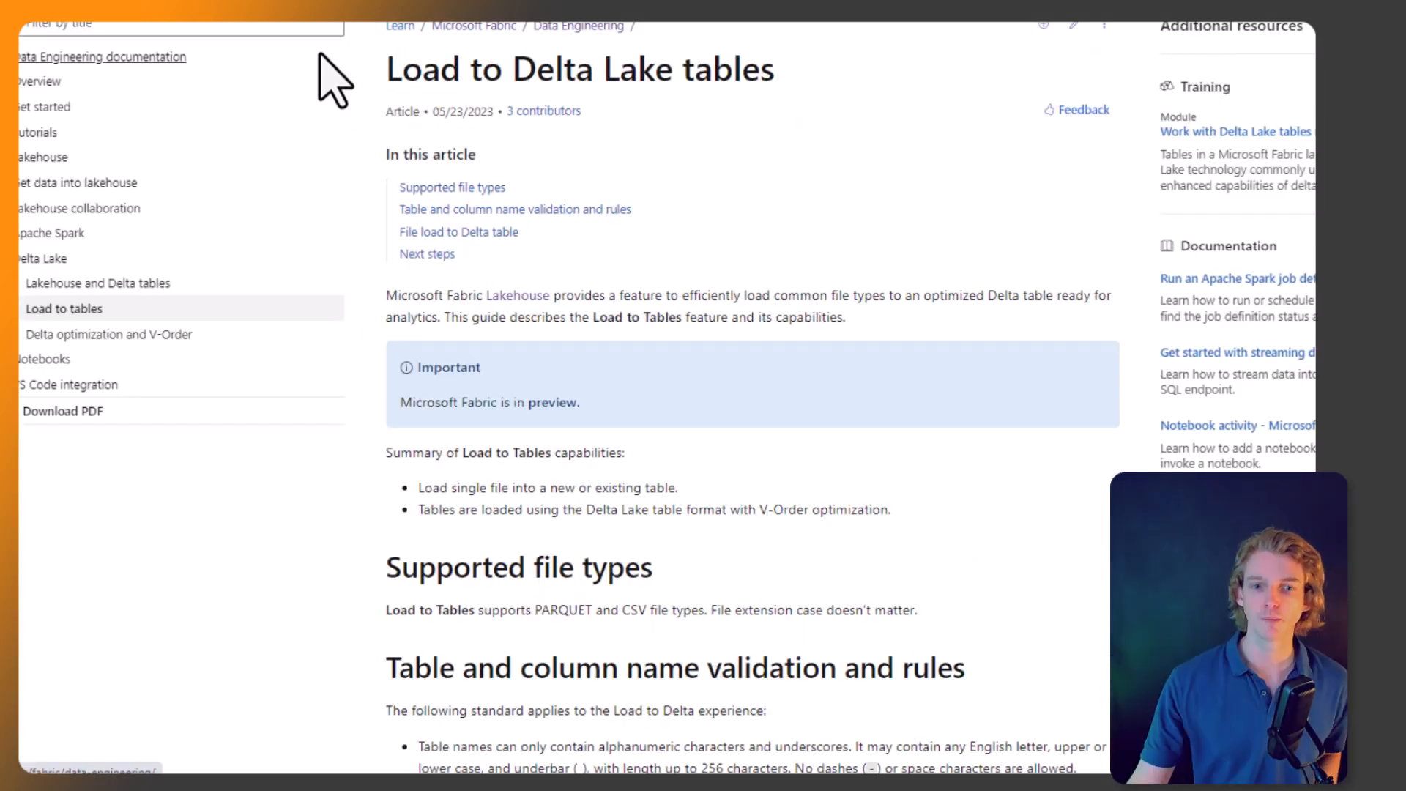
# Step: Scroll the Load to Delta Lake tables article to the table and column naming rules
pyautogui.scroll(-3)
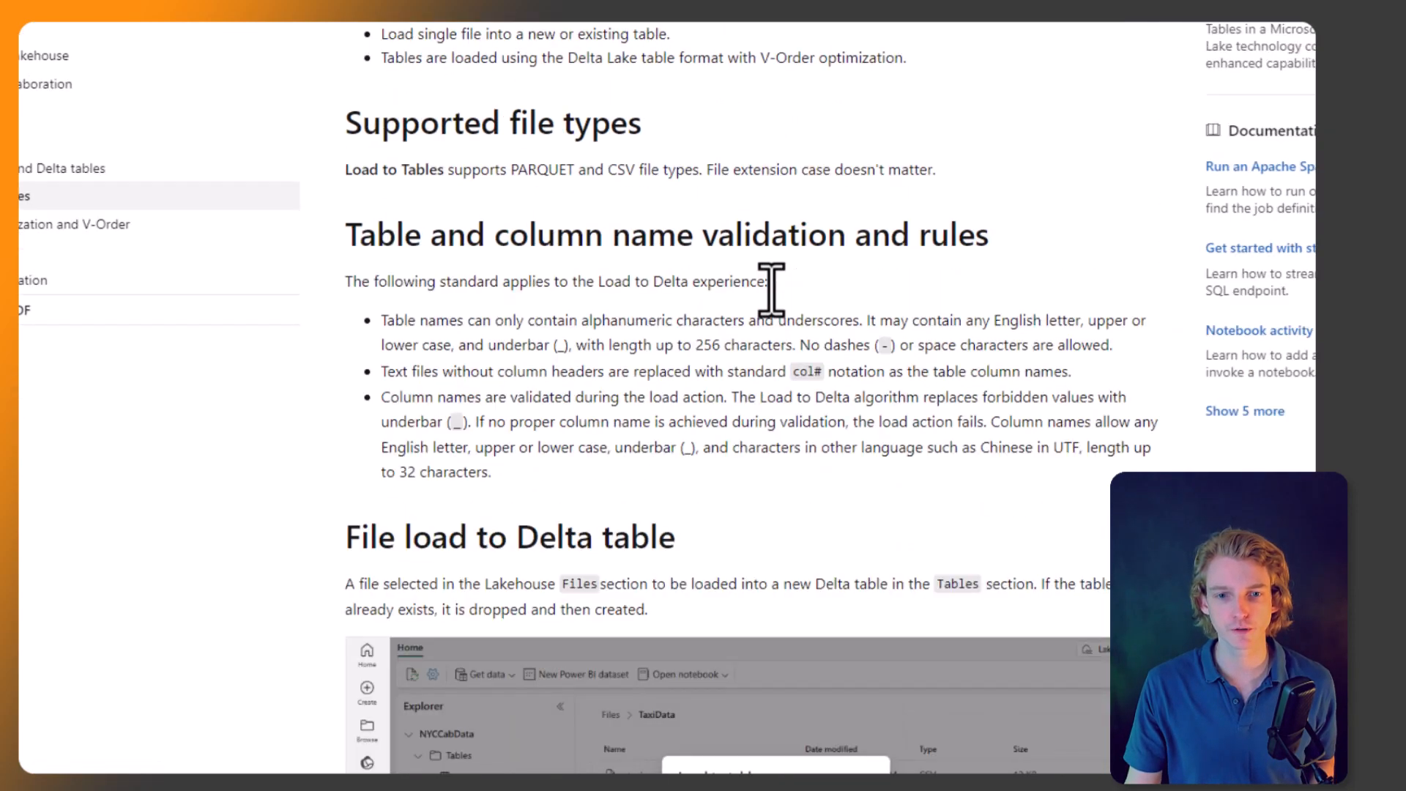
pyautogui.scroll(-3)
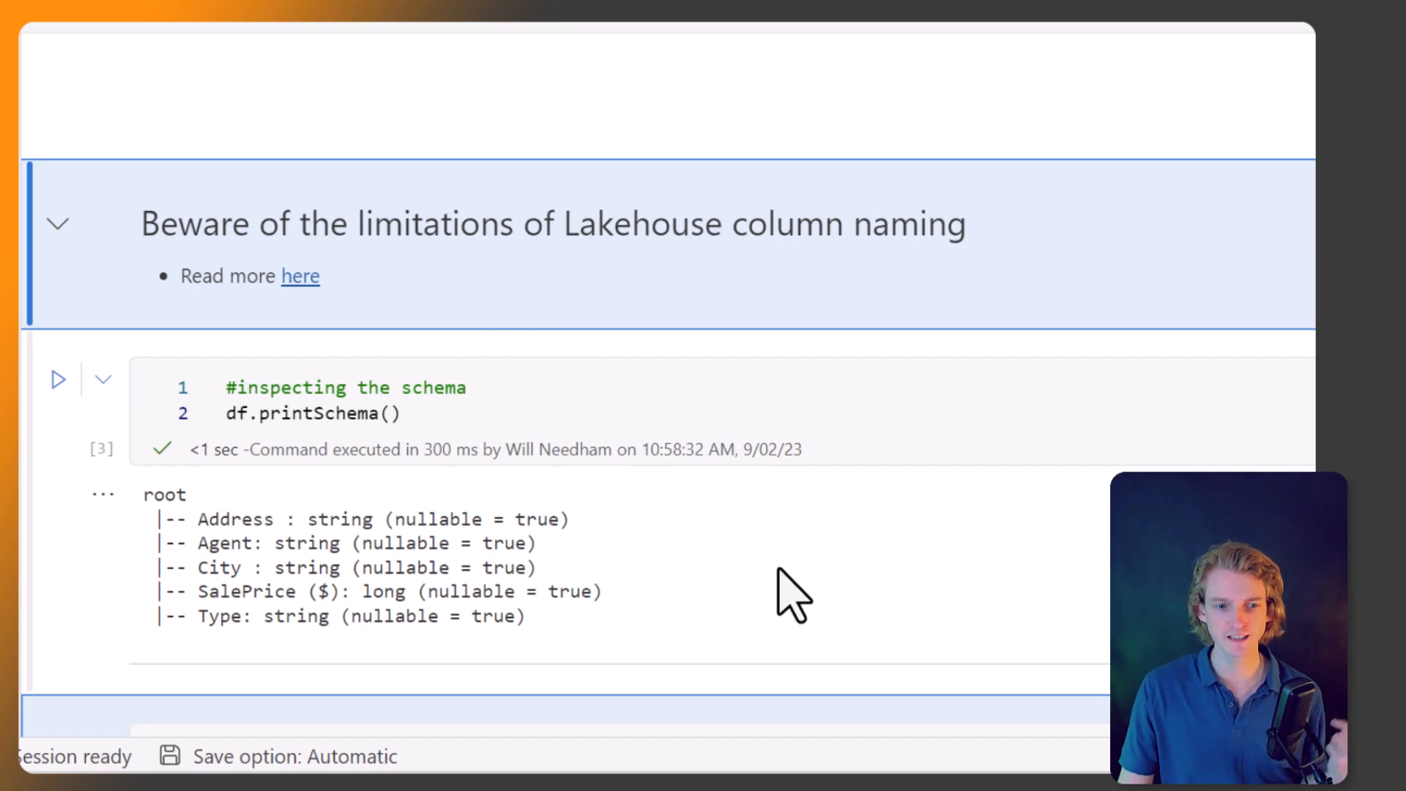
pyautogui.moveTo(704, 632)
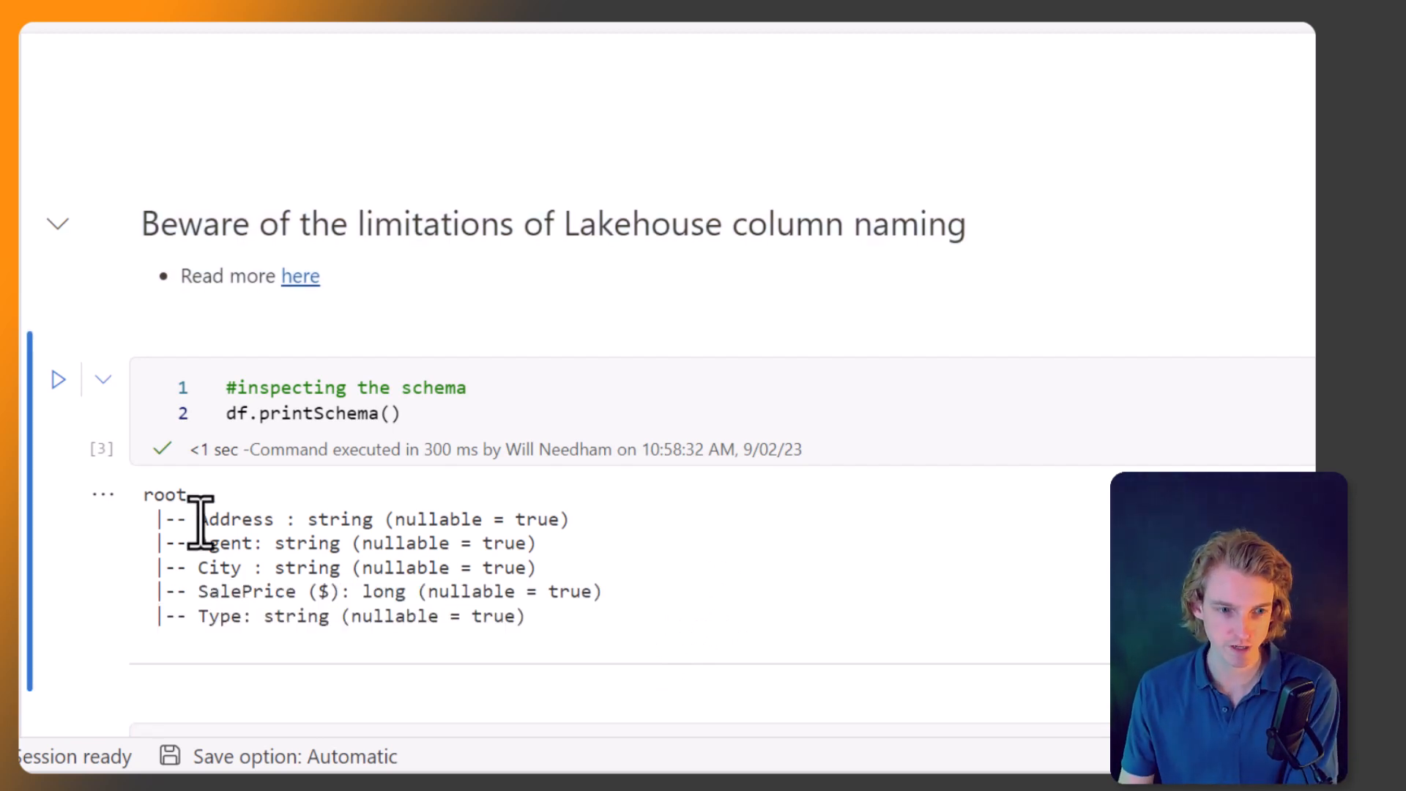
# Step: Highlight the trailing space after Address in the printed schema output
pyautogui.doubleClick(236, 518)
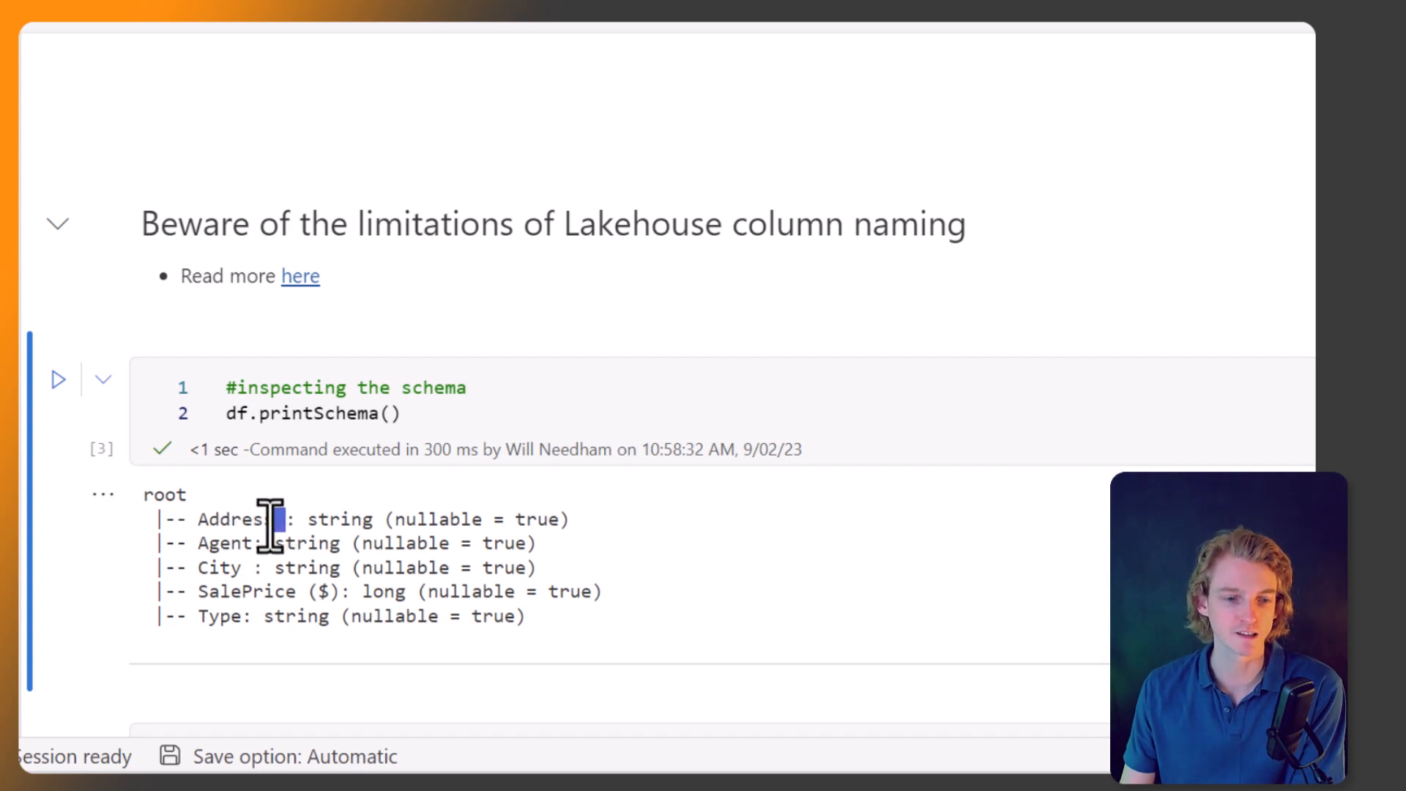
pyautogui.doubleClick(235, 519)
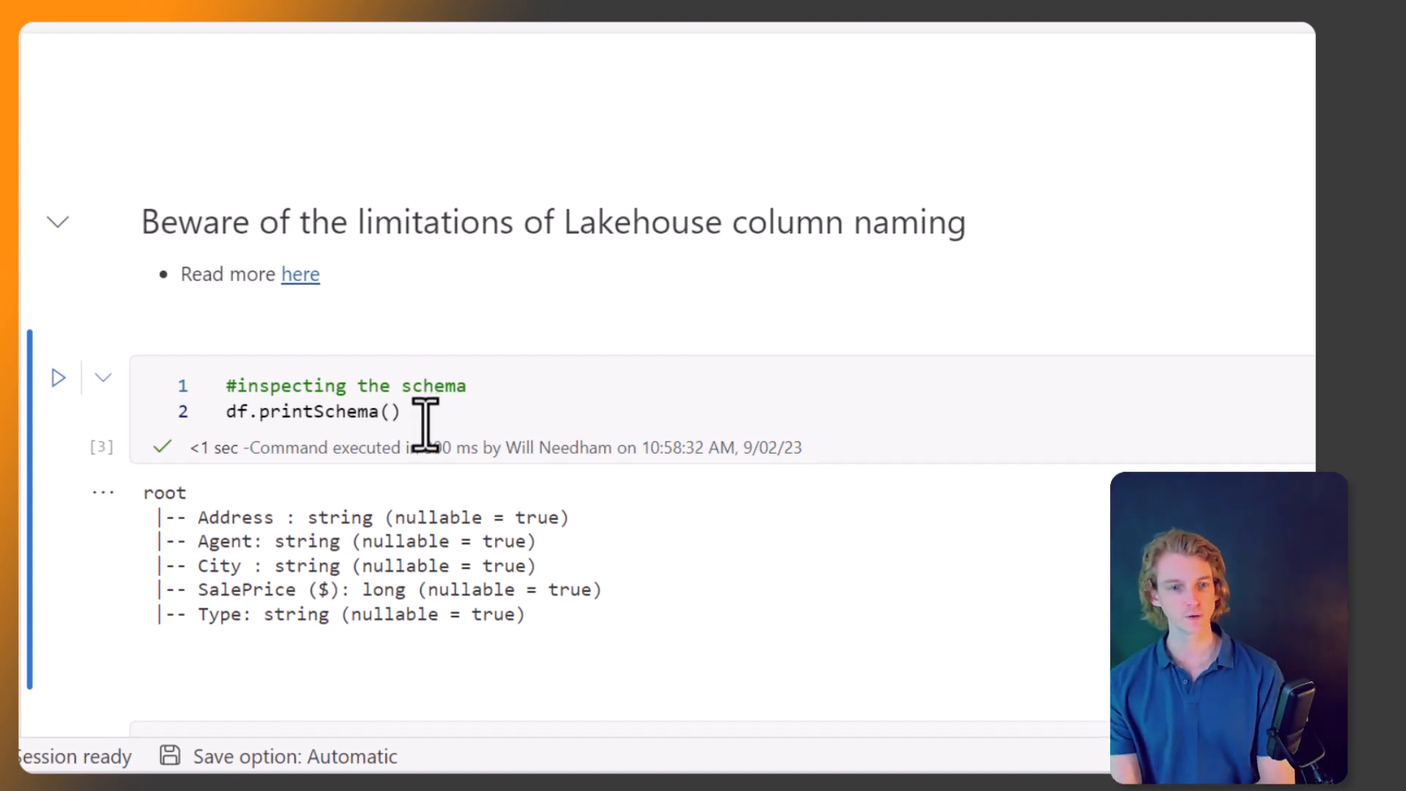
pyautogui.scroll(-3)
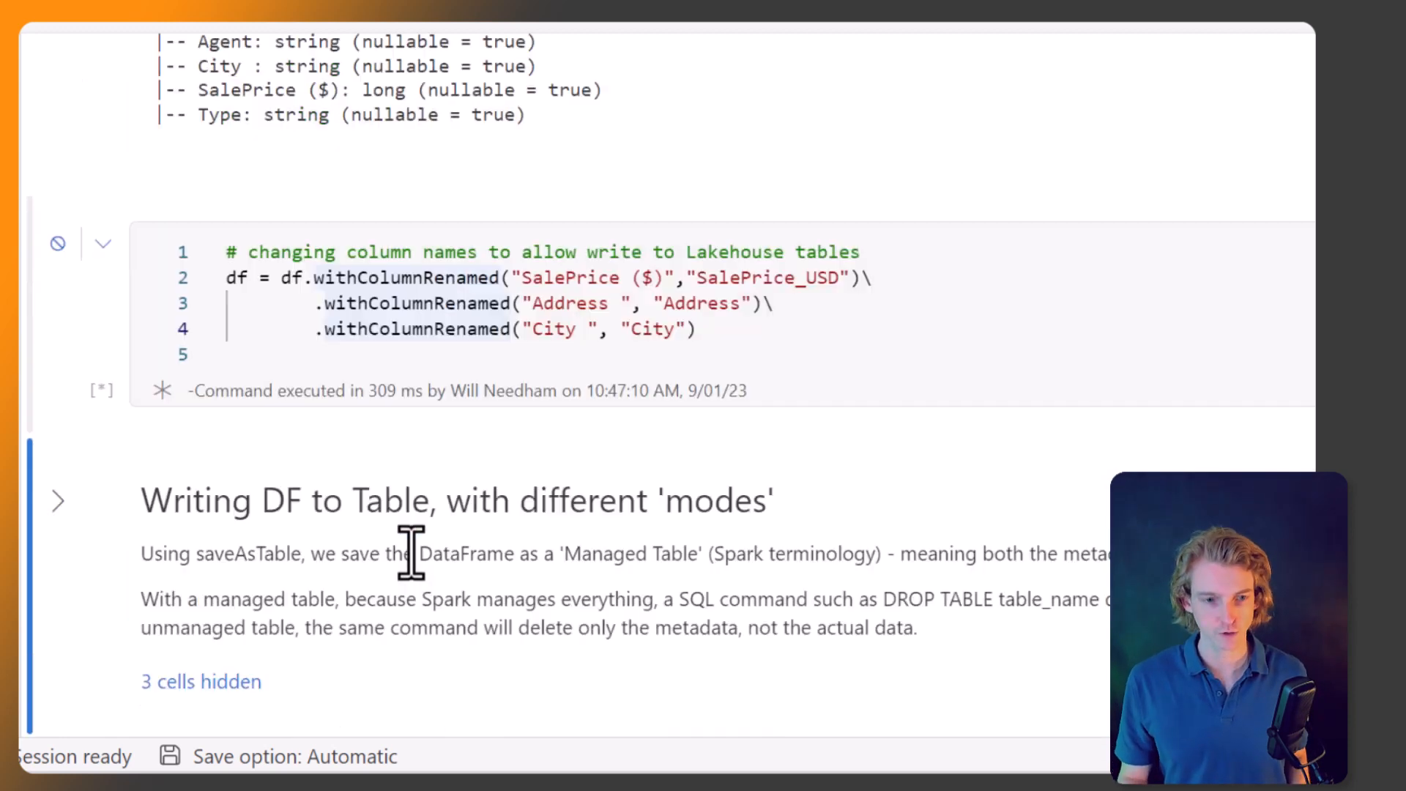
# Step: Run the SalePrice_USD/Address/City renaming cell and add a df.printSchema() cell below
pyautogui.click(57, 244)
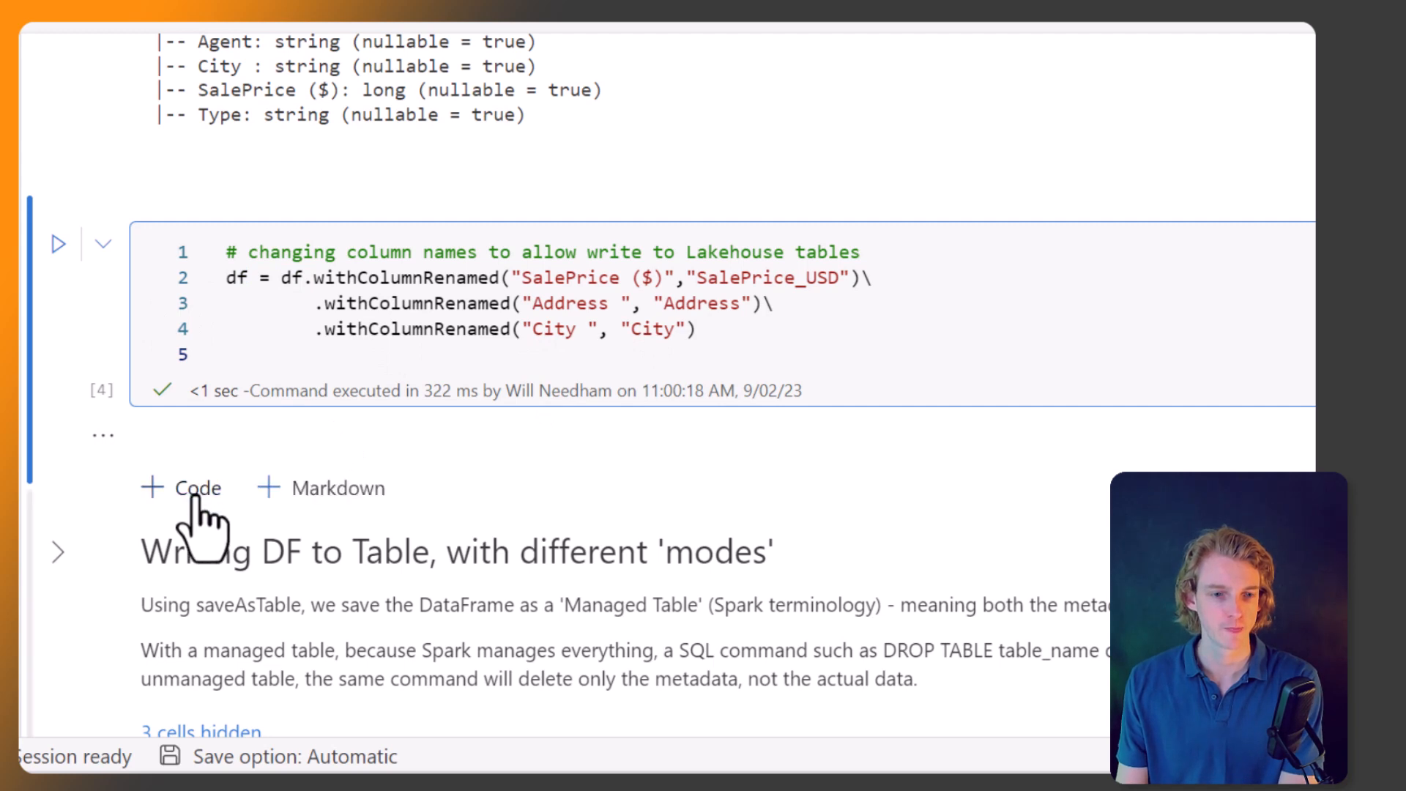
pyautogui.click(181, 488)
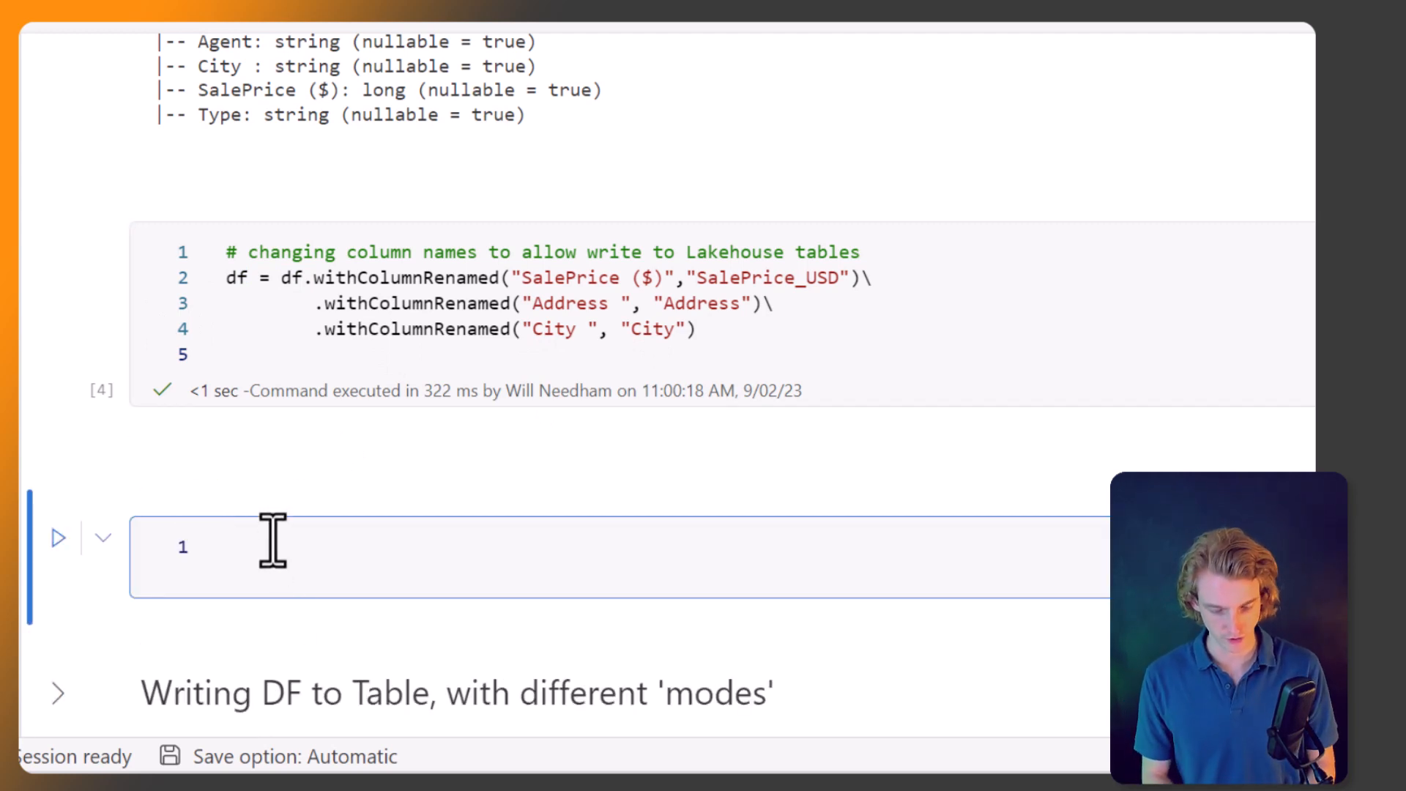
pyautogui.write('df.printSchem')
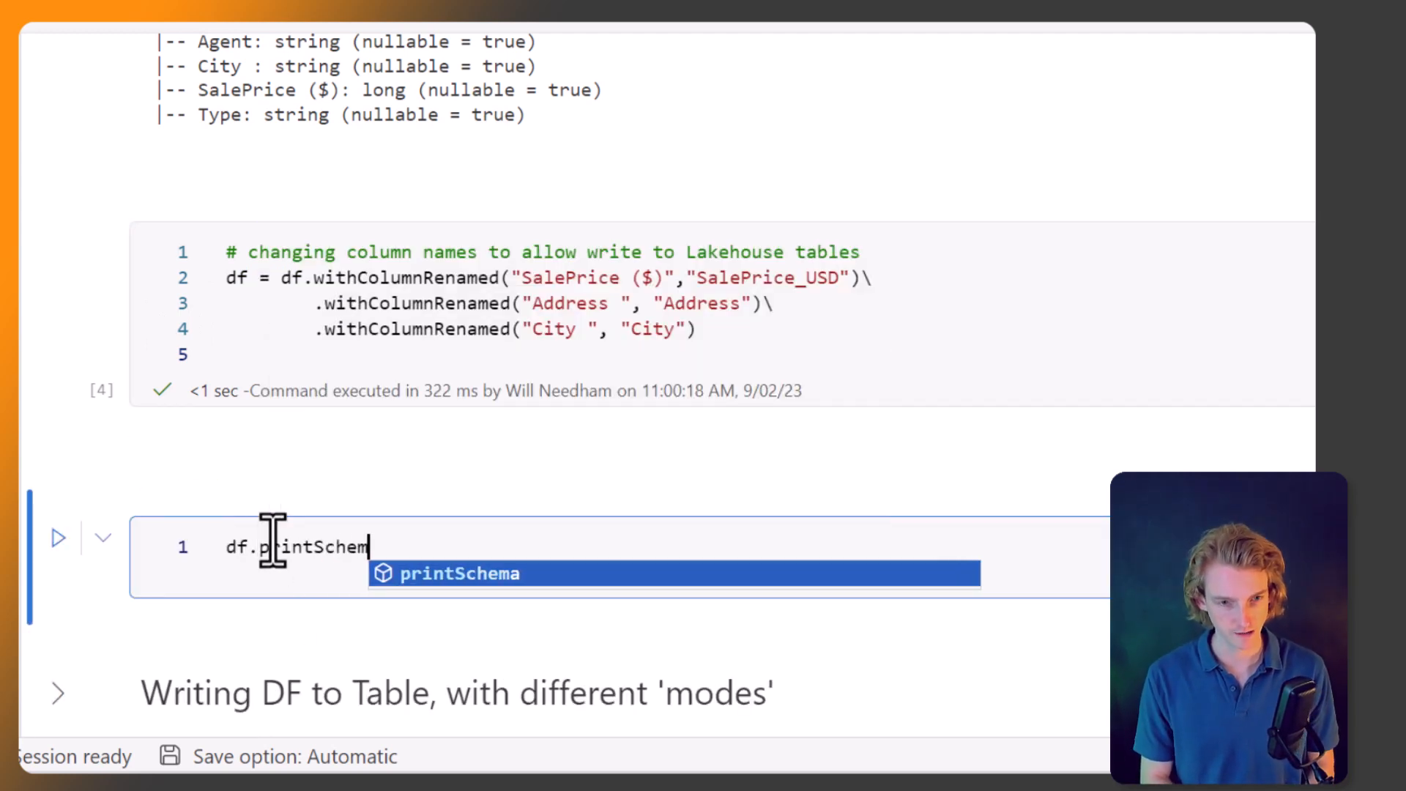
pyautogui.write('()')
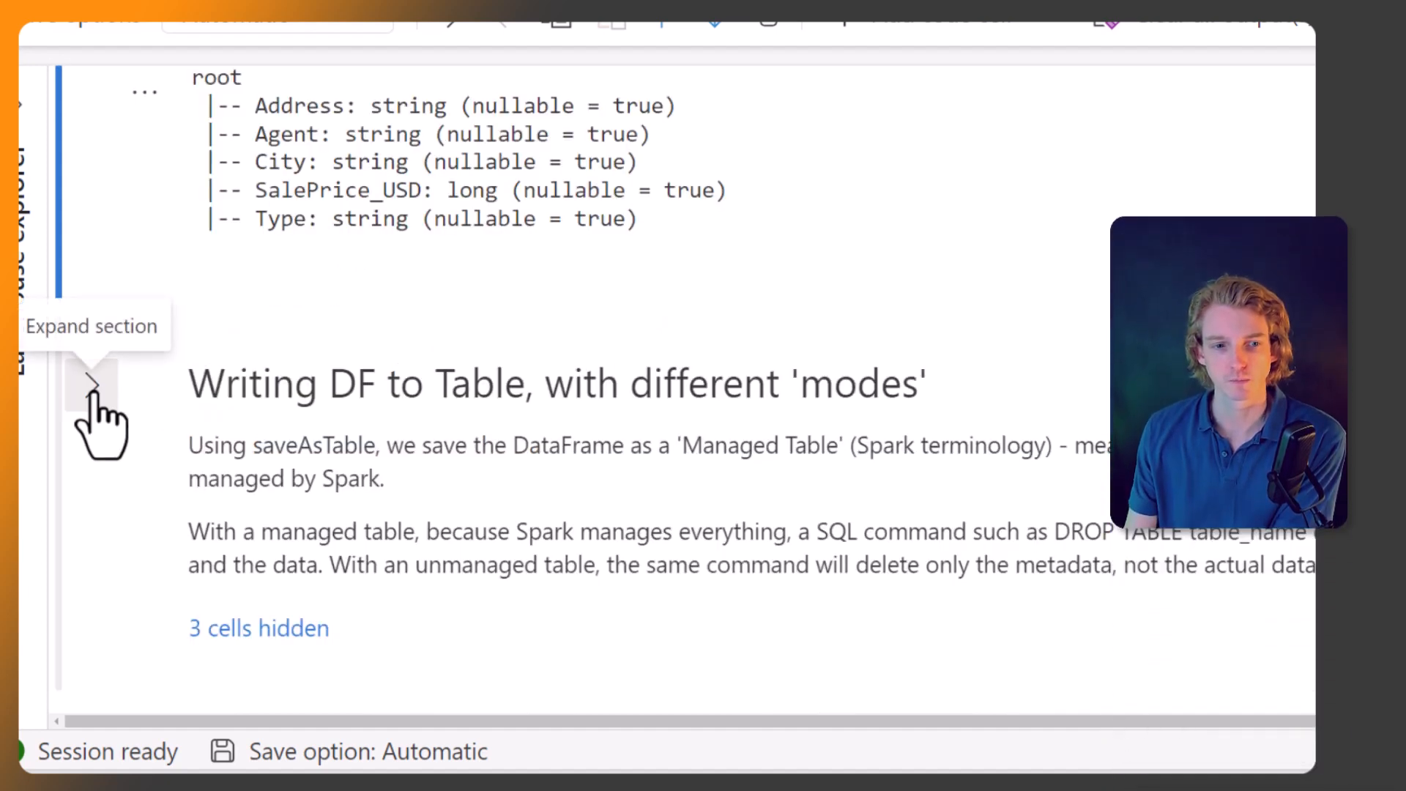
# Step: Expand the table-writing section, review the overwrite saveAsTable(delta_table_name) code, and run it
pyautogui.click(89, 384)
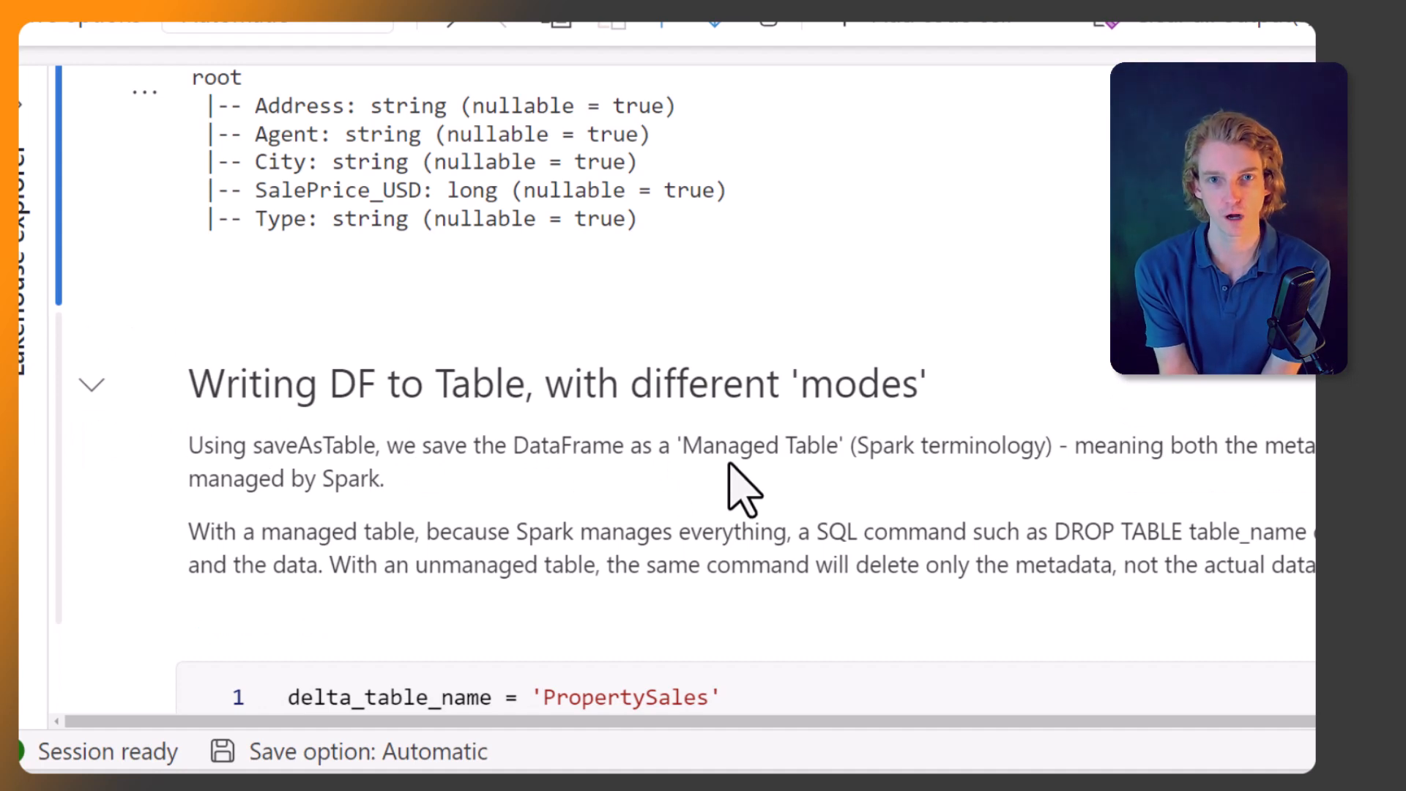
pyautogui.scroll(-3)
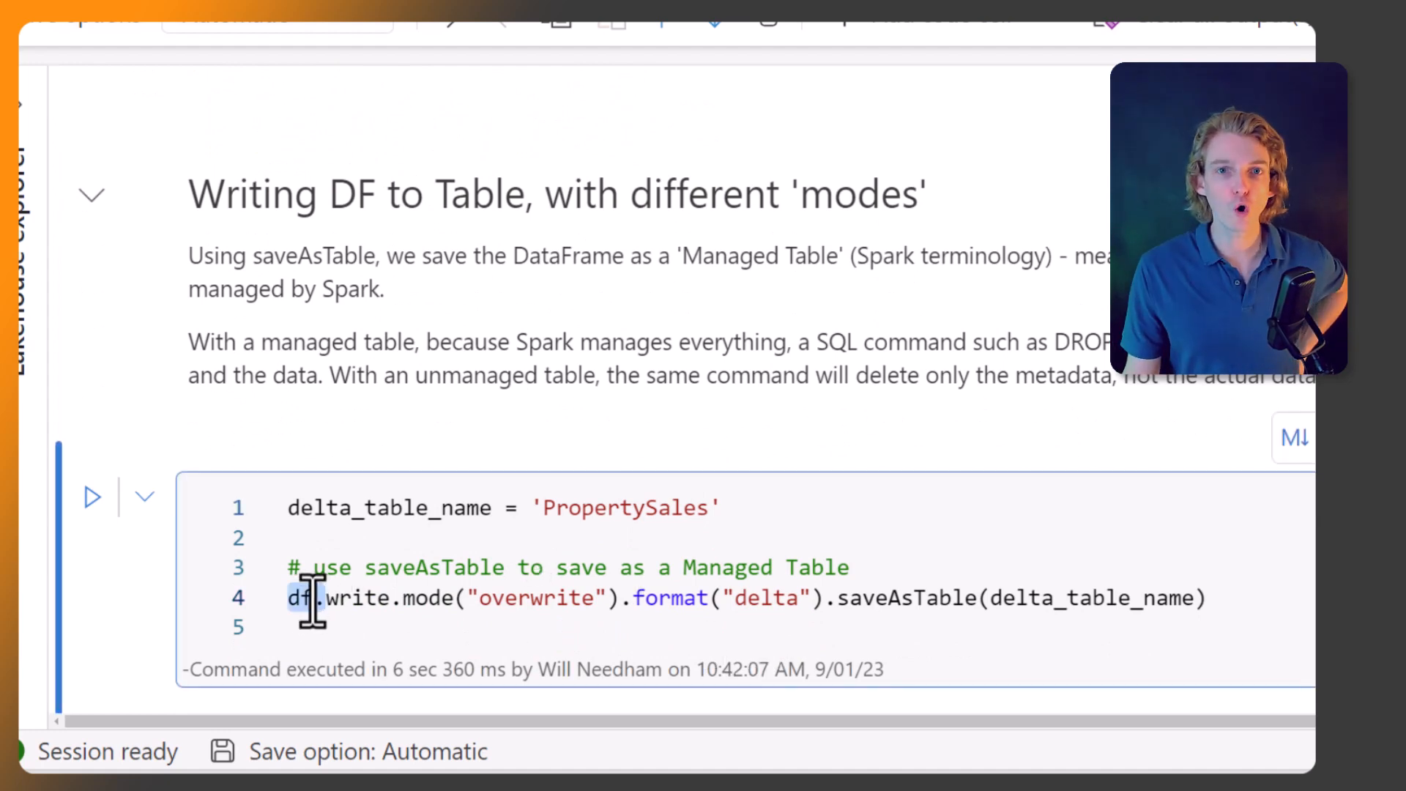
pyautogui.moveTo(348, 599)
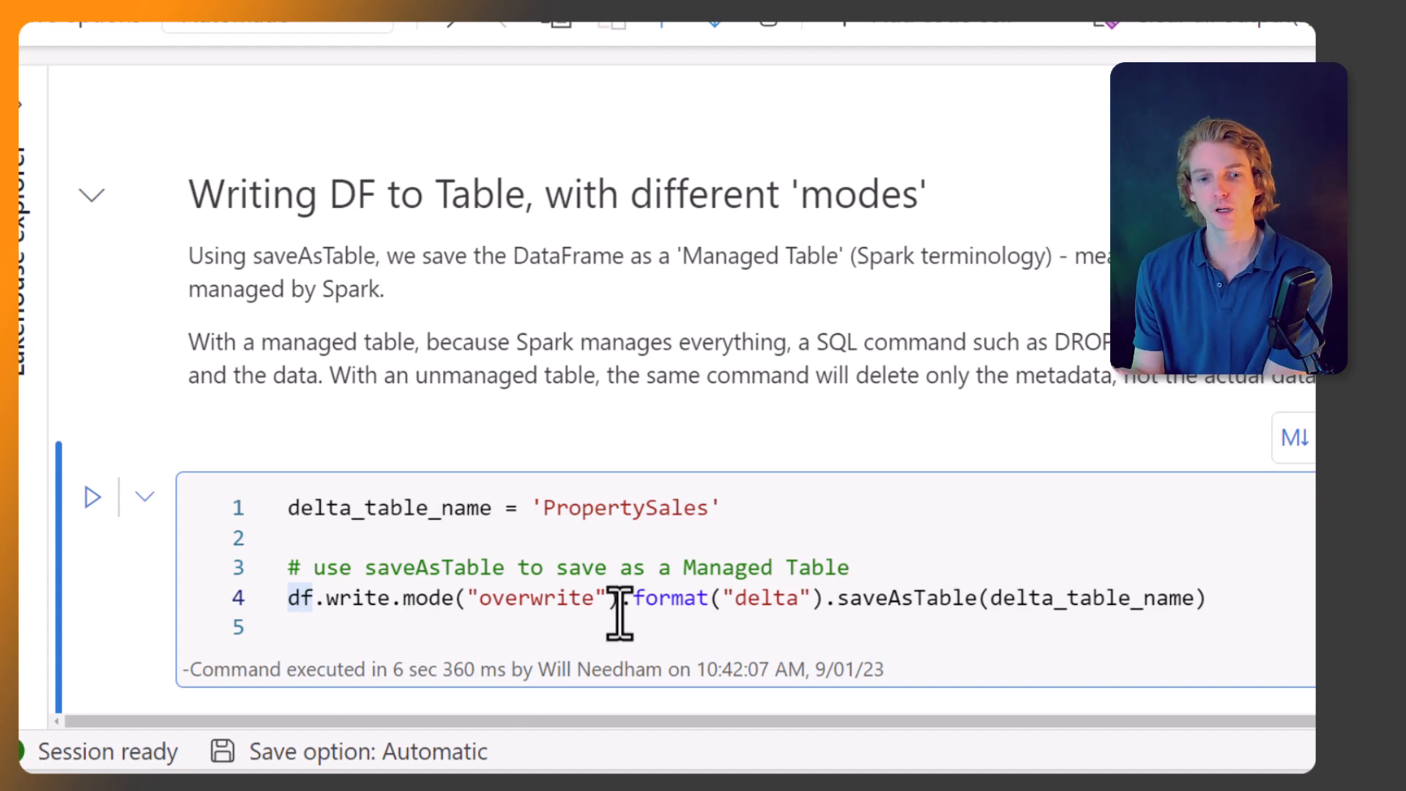
pyautogui.moveTo(628, 599); pyautogui.dragTo(825, 598)
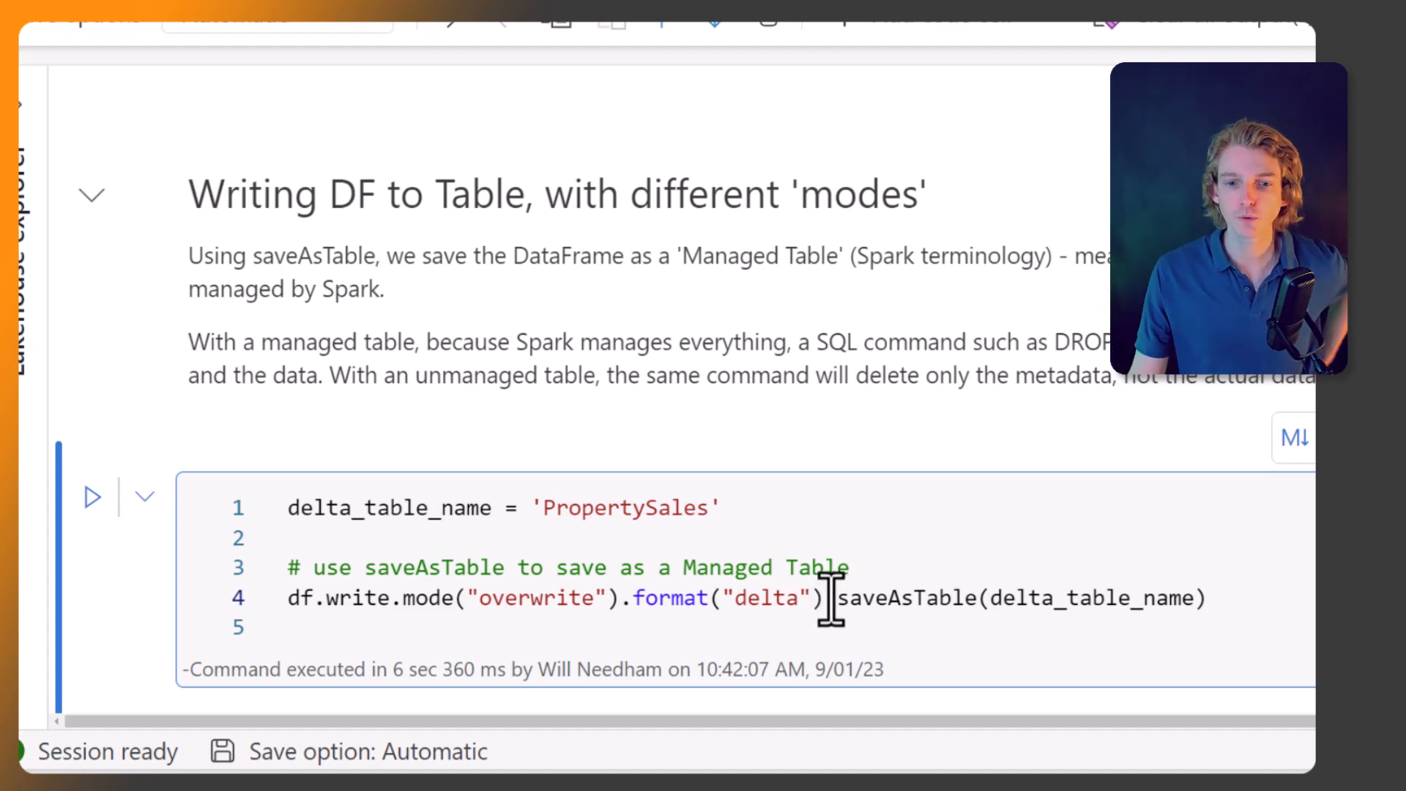
pyautogui.moveTo(826, 598); pyautogui.dragTo(1207, 598)
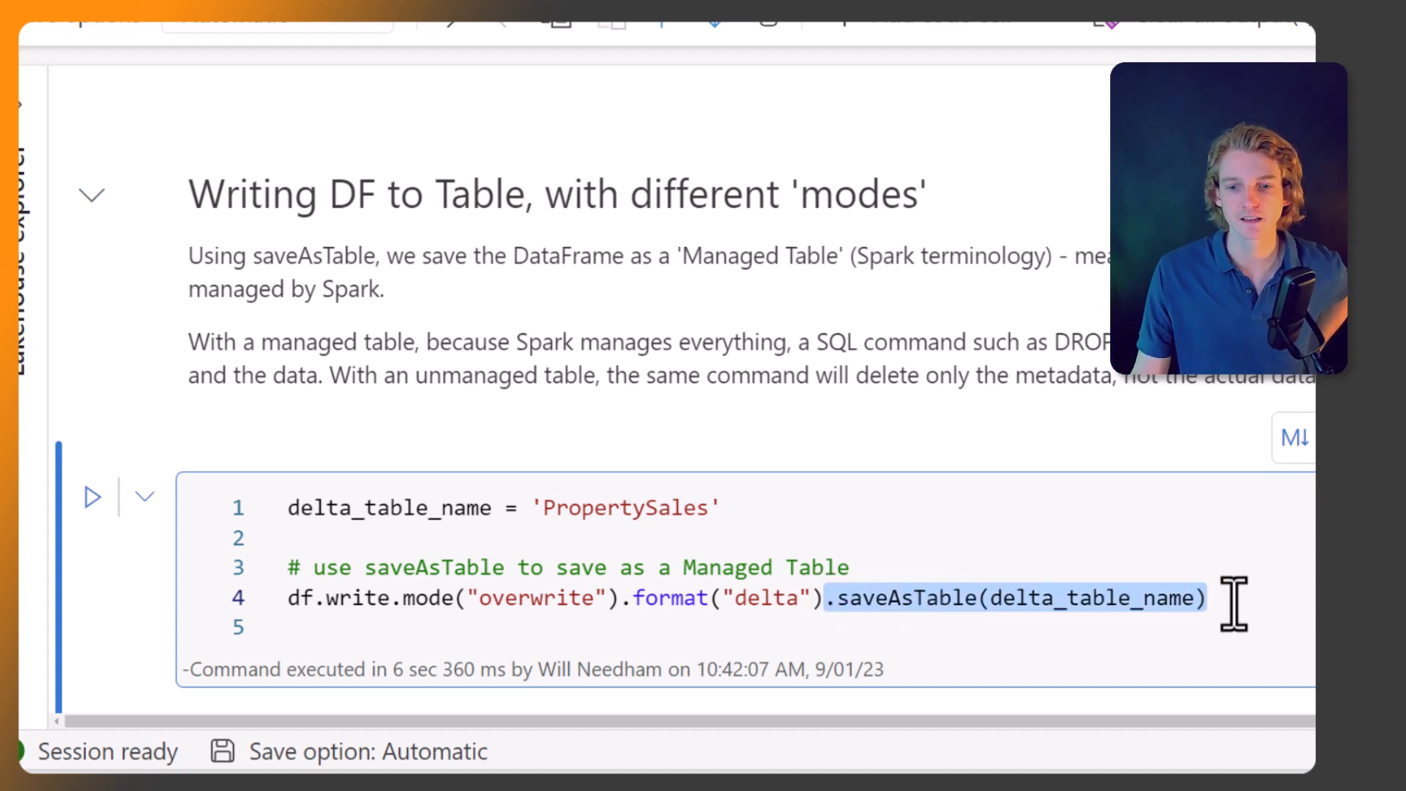
pyautogui.click(558, 507)
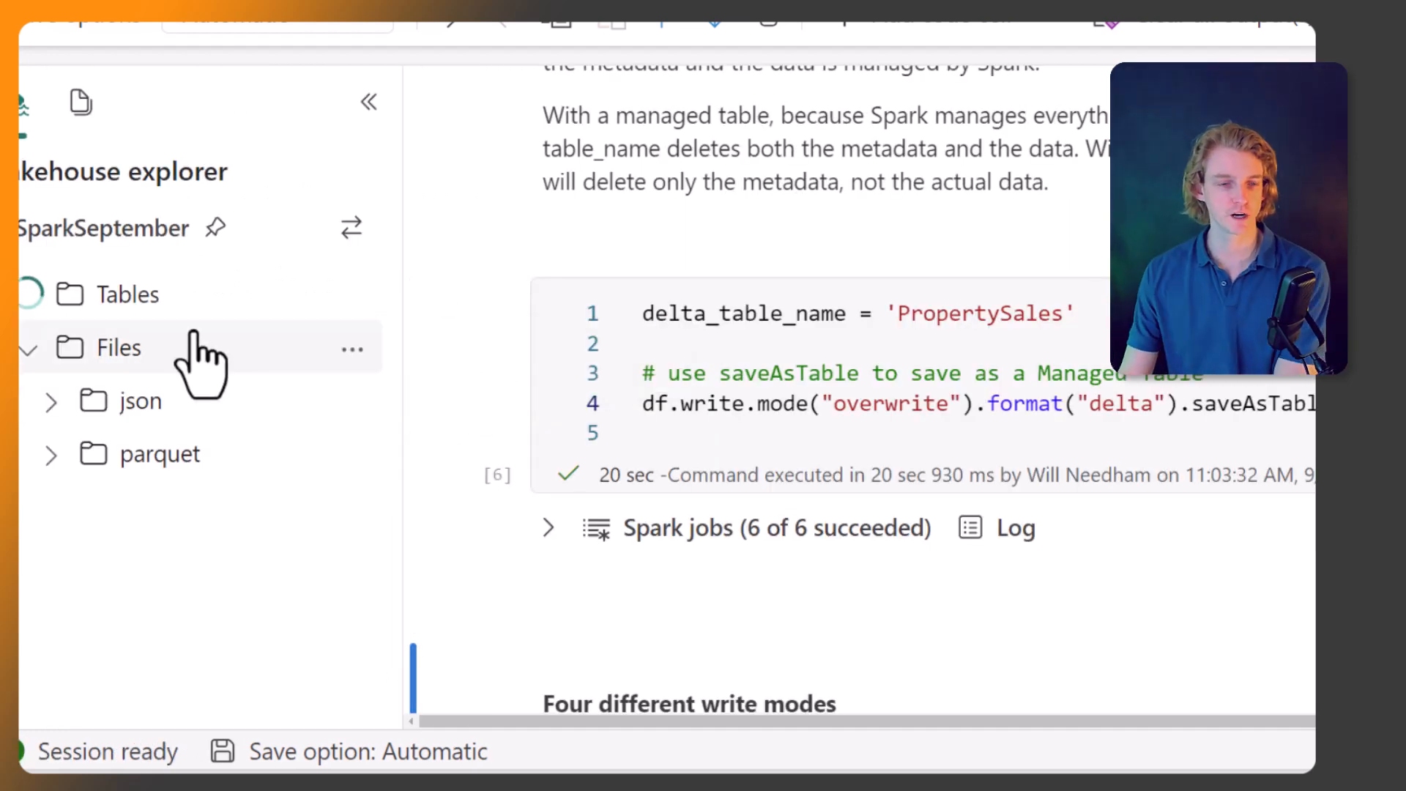
# Step: Expand Tables in the Lakehouse explorer to show propertysales
pyautogui.click(128, 294)
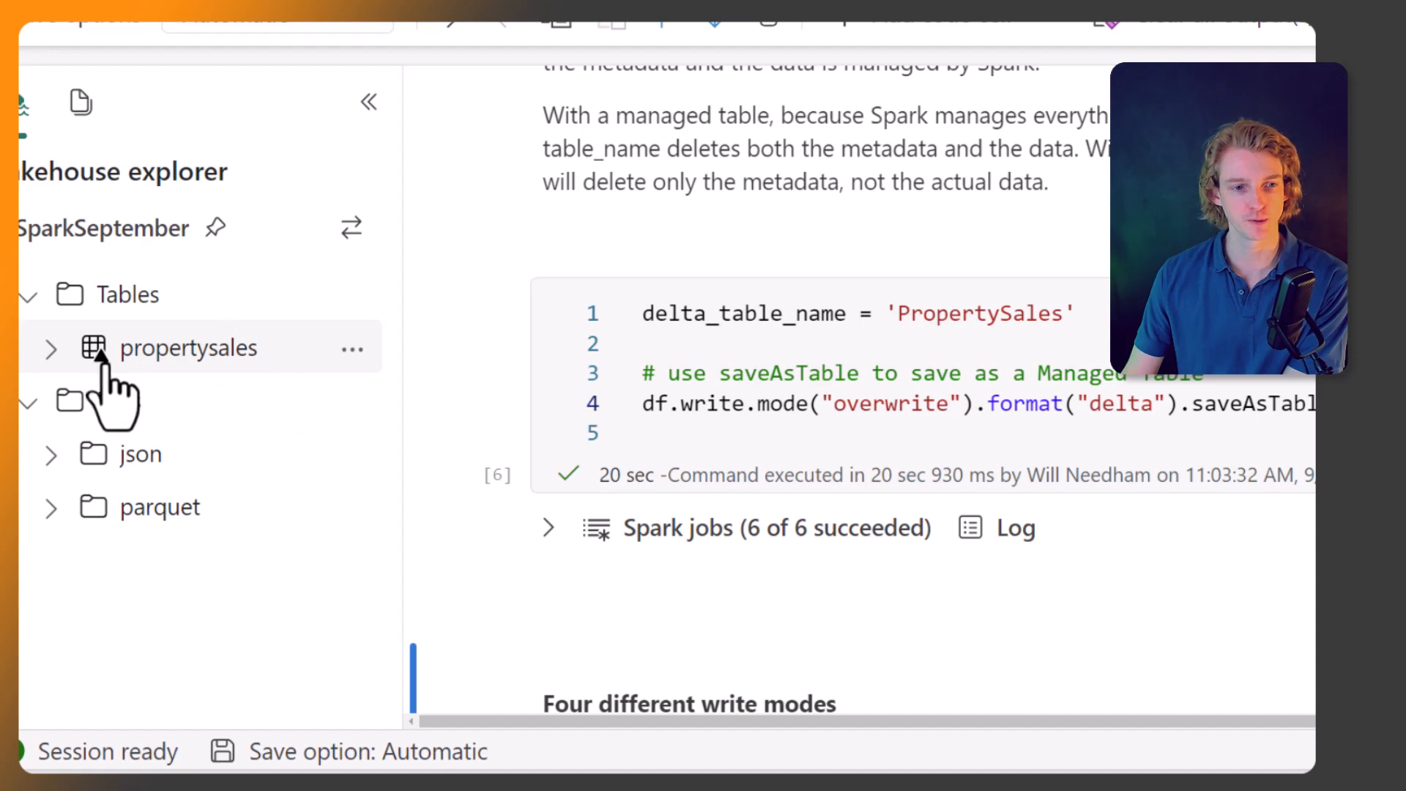
# Step: Scroll to and select the cell listing append, overwrite, error and ignore write modes
pyautogui.scroll(-3)
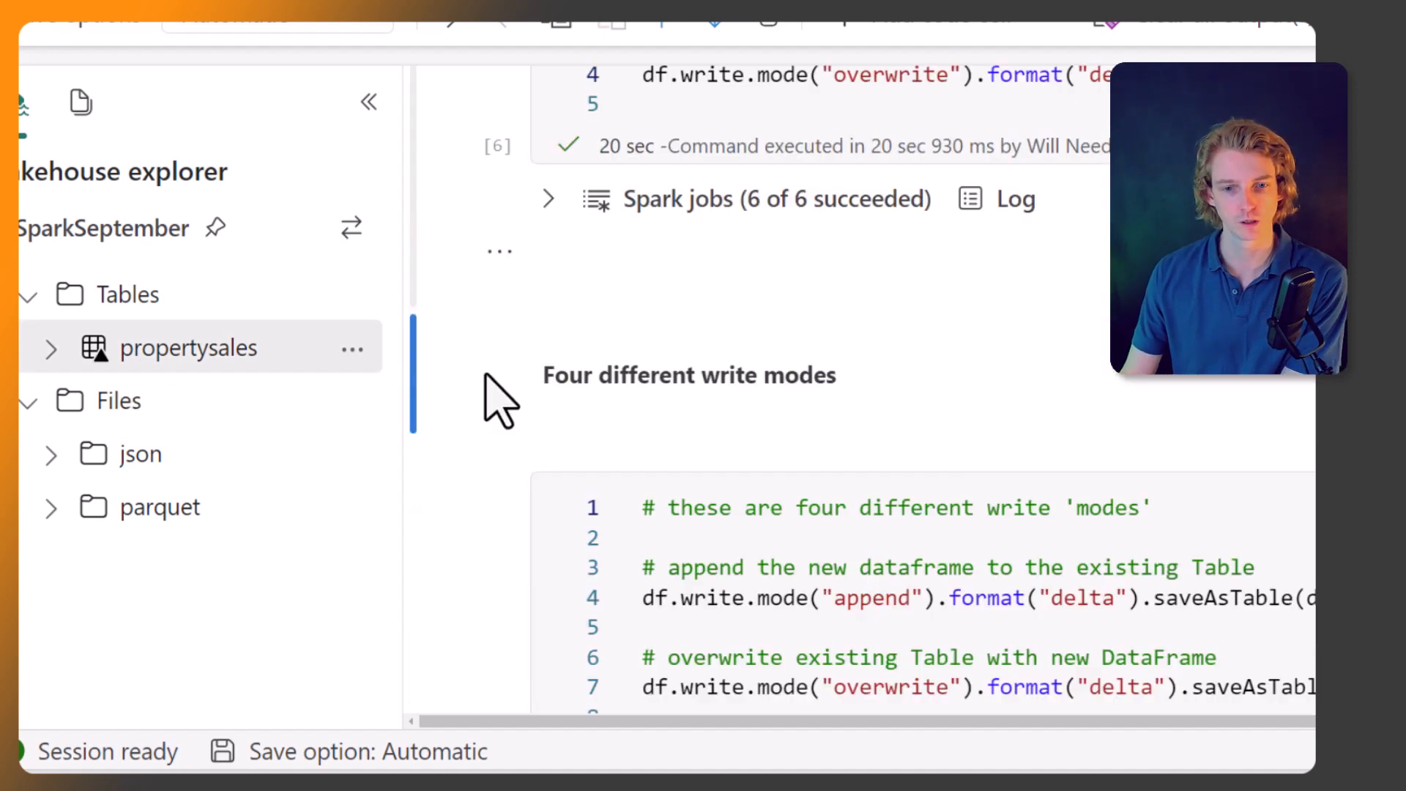
pyautogui.scroll(-3)
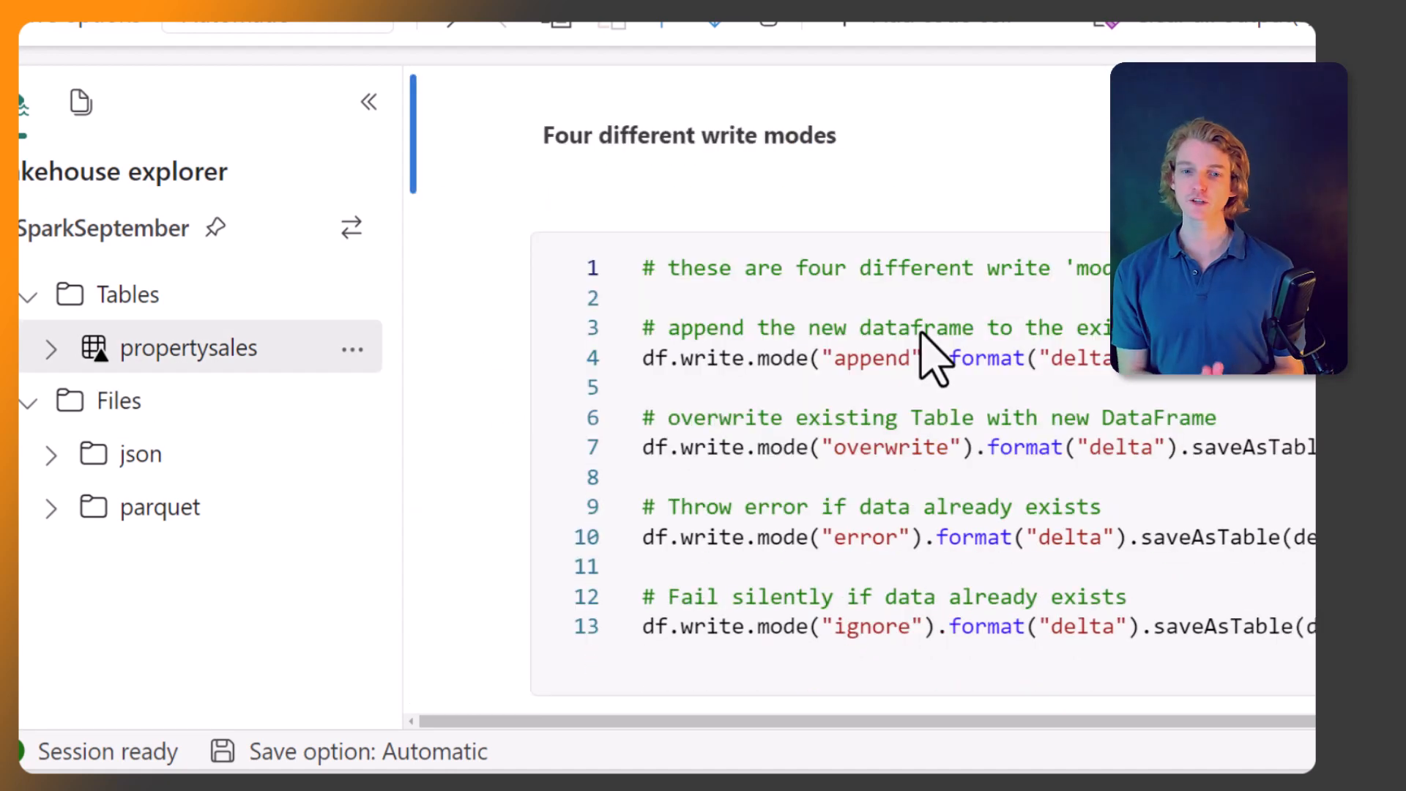
pyautogui.click(368, 101)
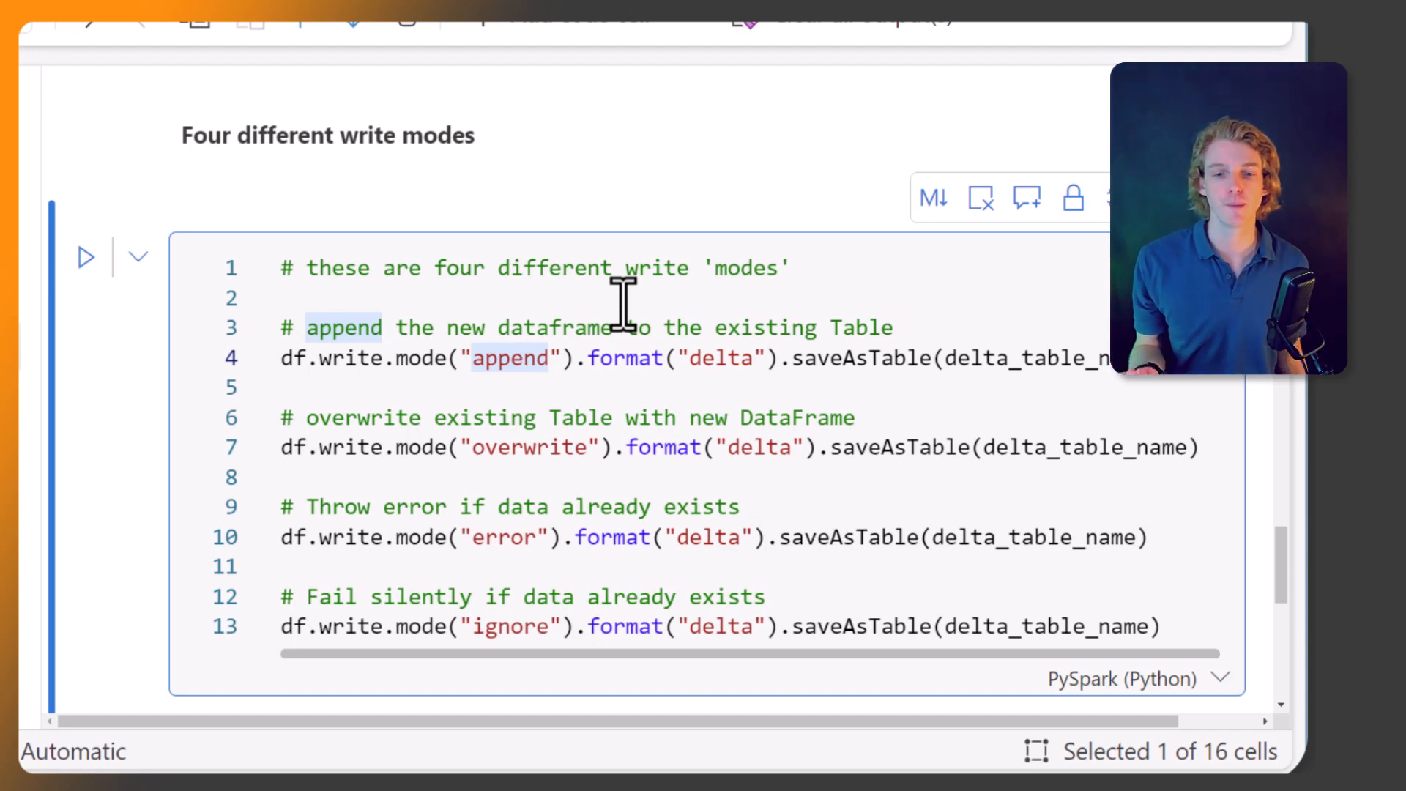
pyautogui.scroll(-3)
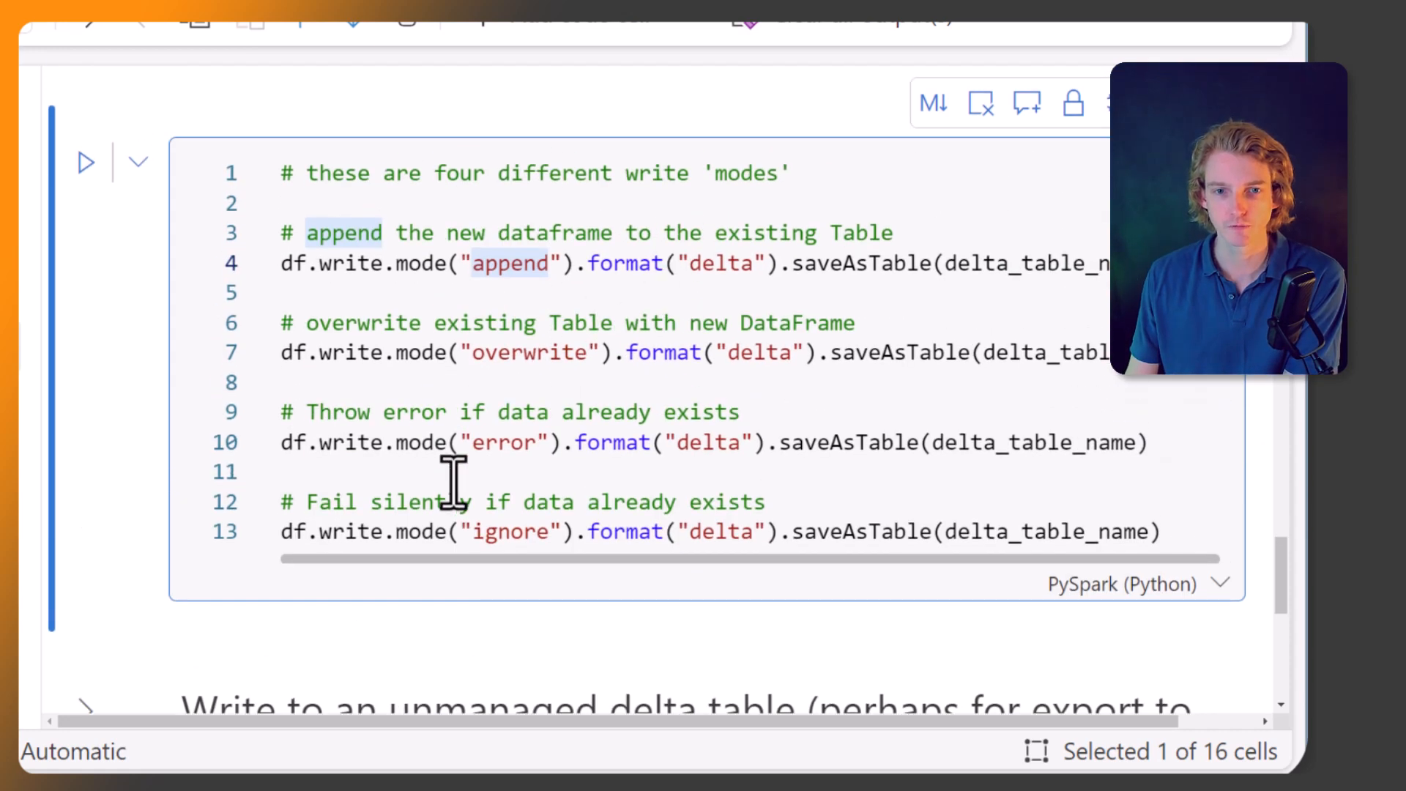
# Step: Expand the unmanaged delta table section and run the save to Files/delta/unmanaged.delta
pyautogui.scroll(-3)
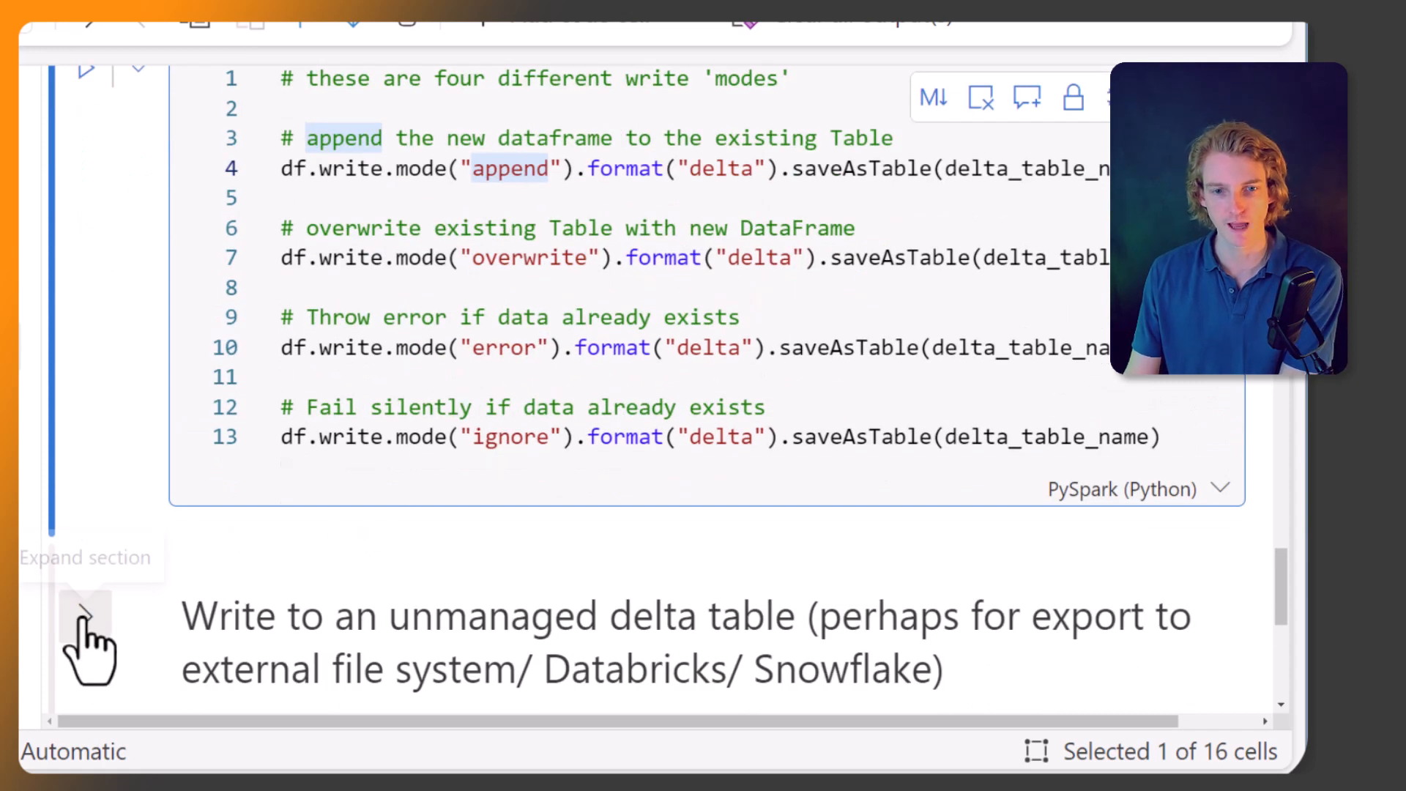
pyautogui.click(84, 613)
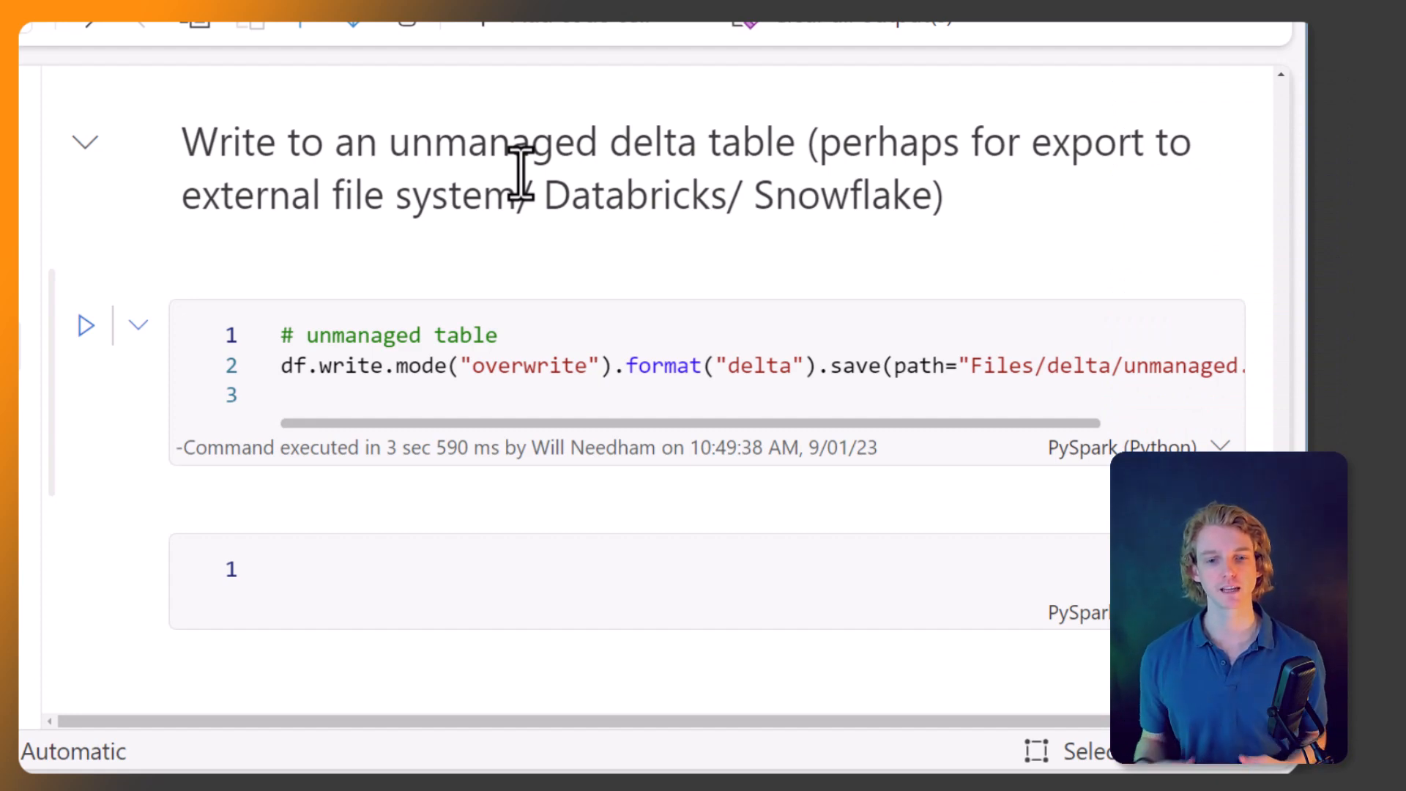
pyautogui.doubleClick(466, 334)
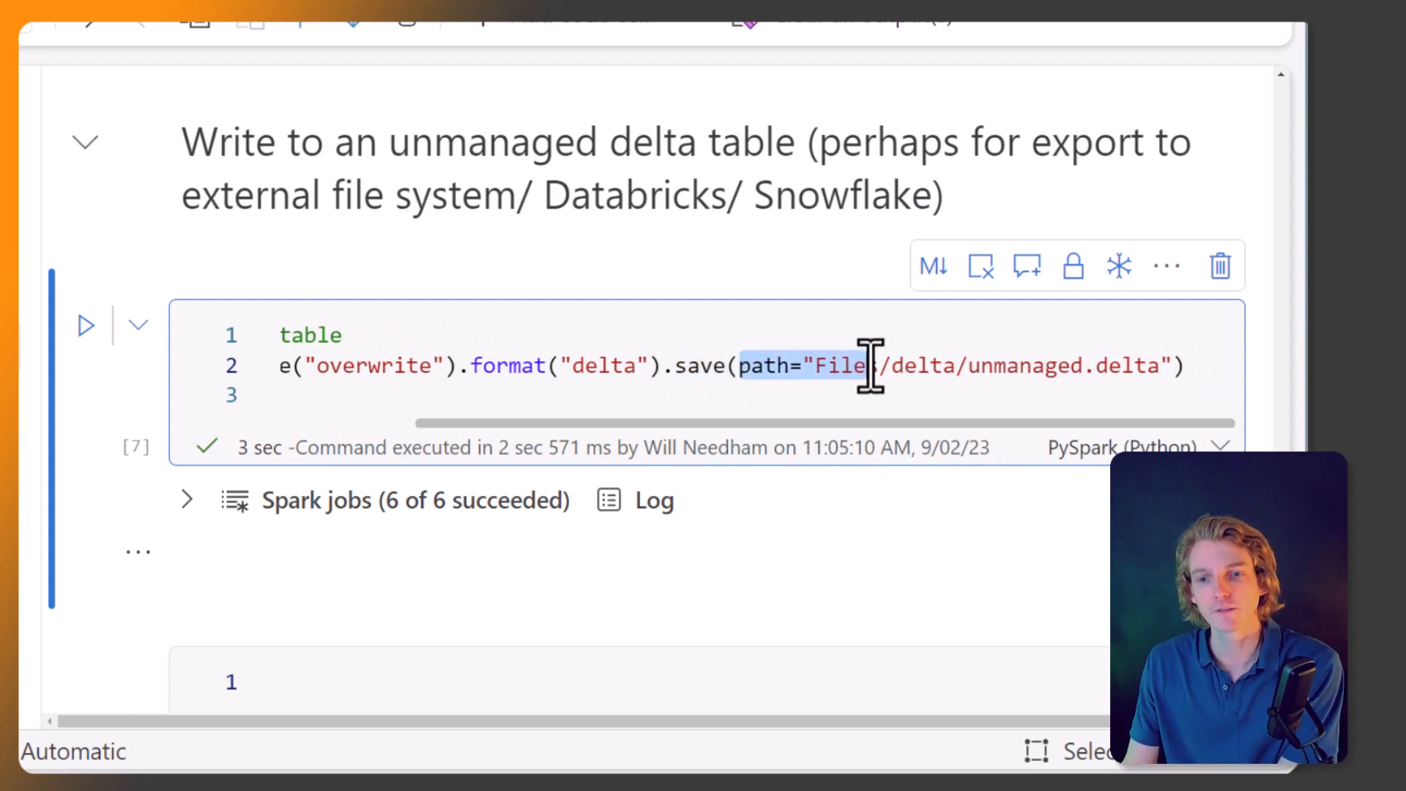
pyautogui.write('s')
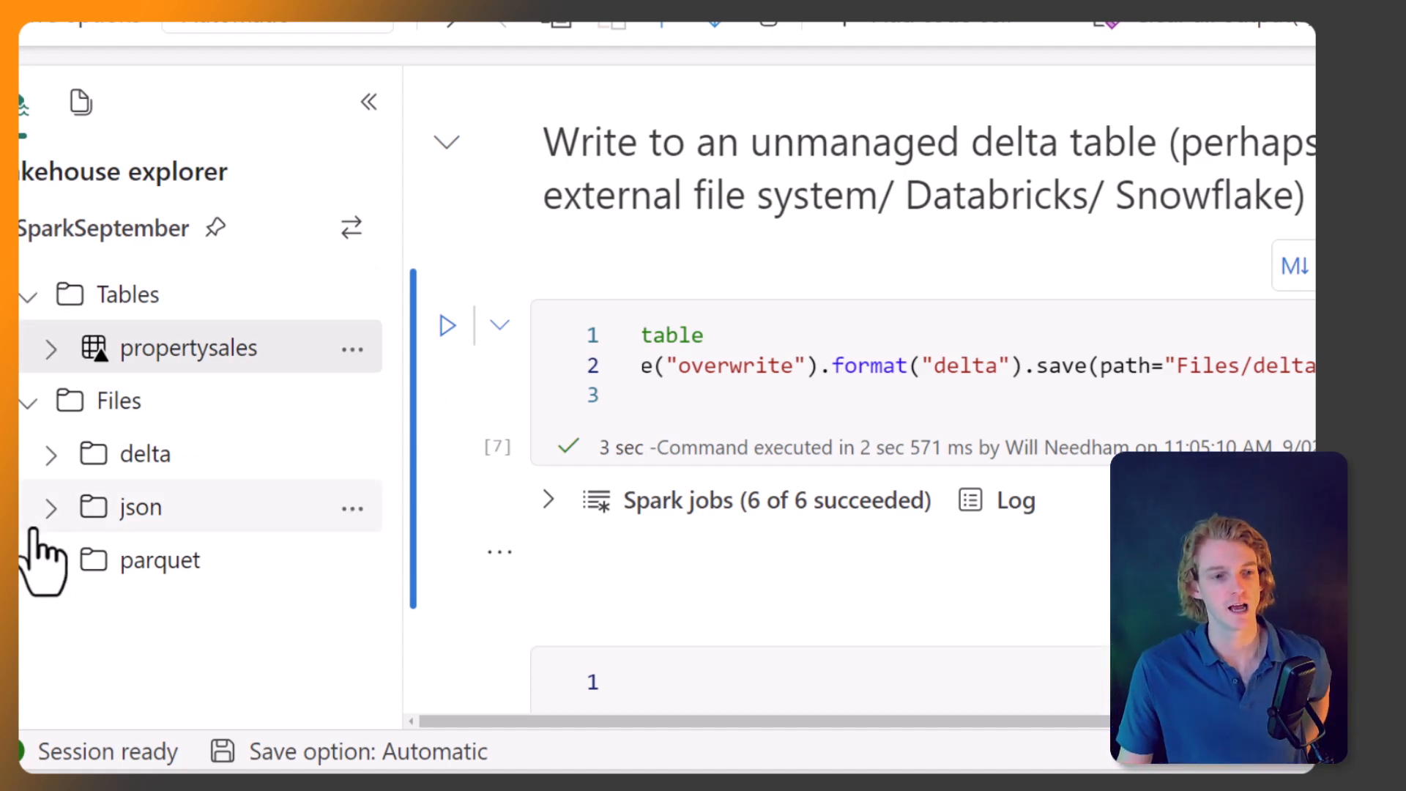
# Step: Expand the delta folder under Files to reveal unmanaged.delta
pyautogui.click(51, 454)
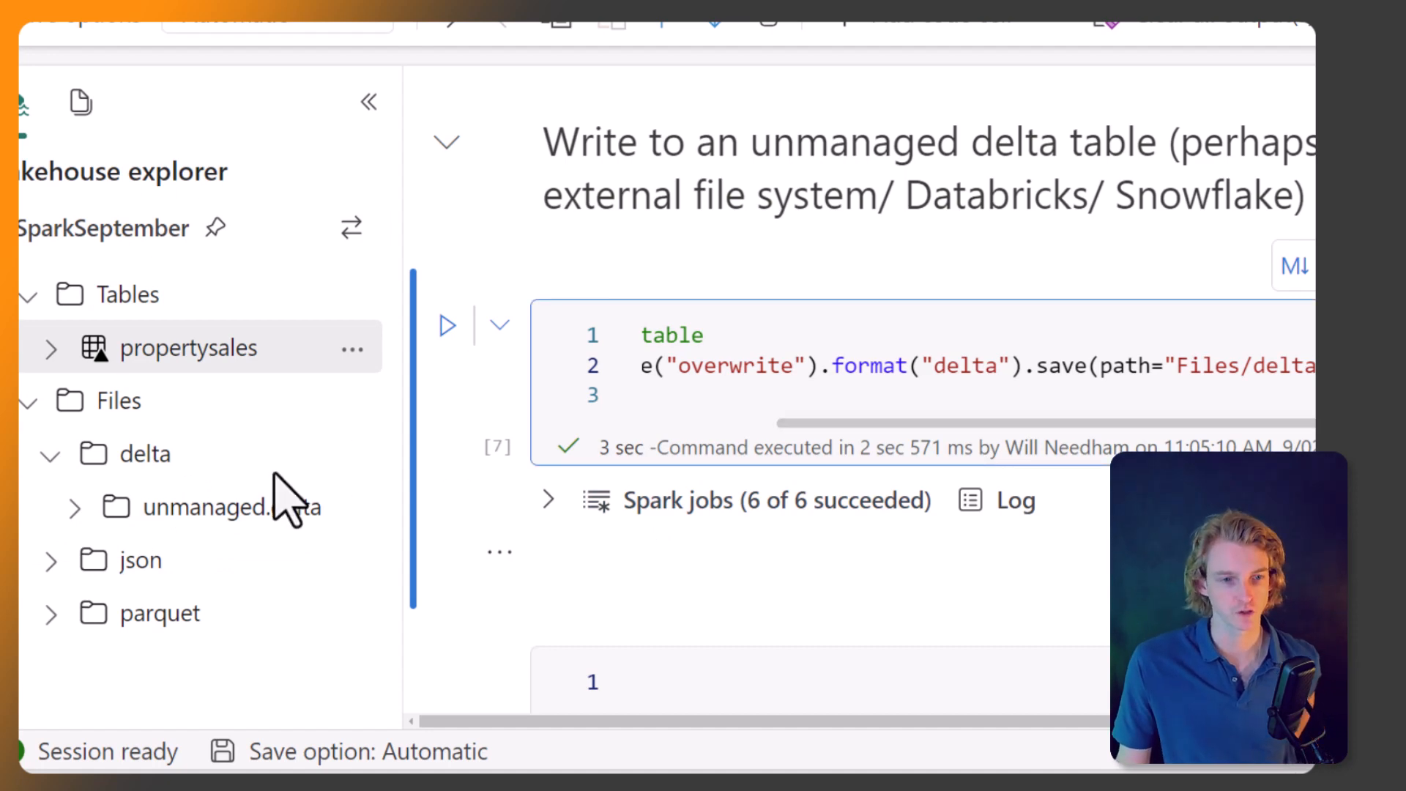
pyautogui.moveTo(237, 144)
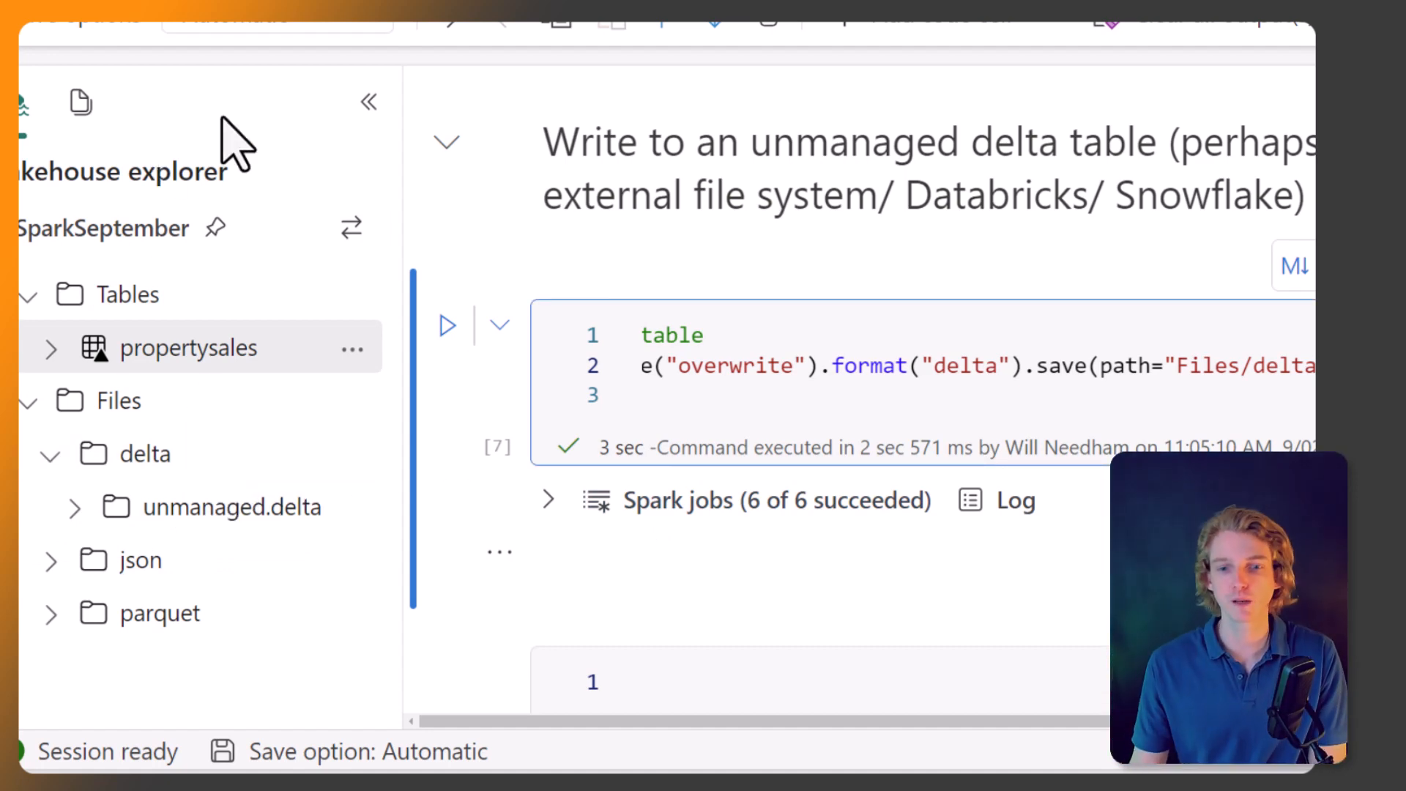